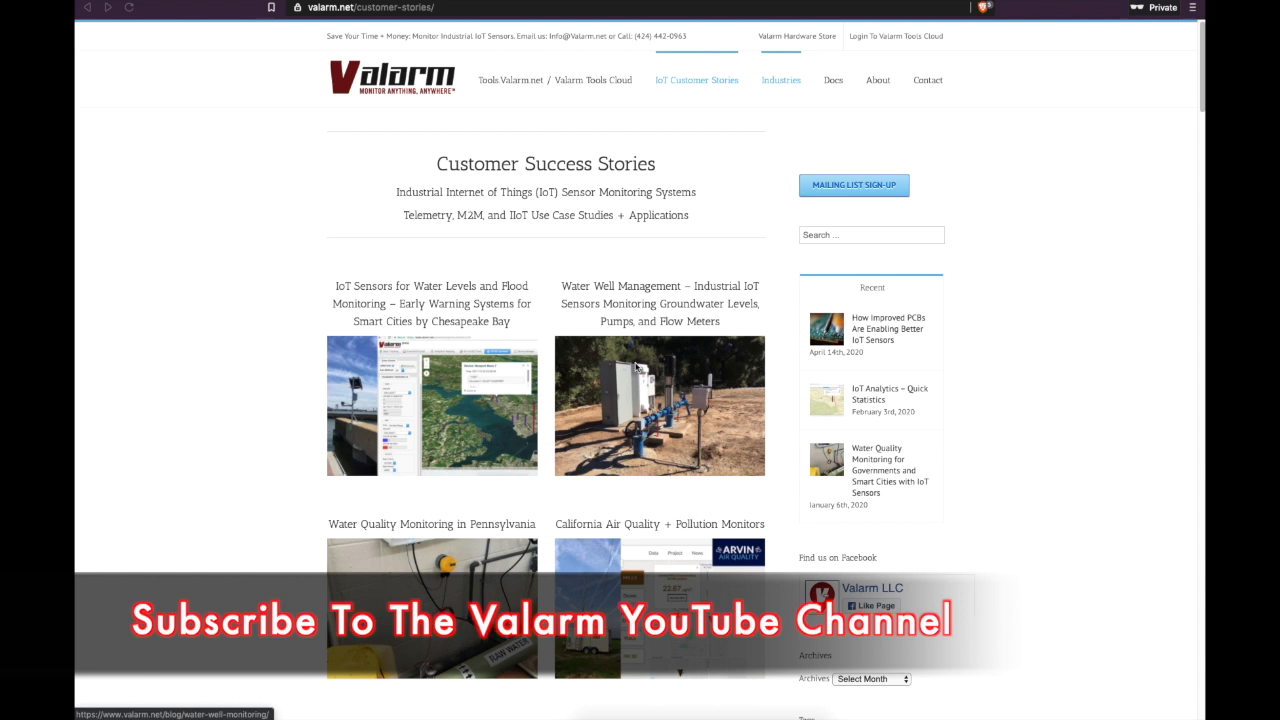
{"action": "mouse_move", "coordinate": [620, 375]}
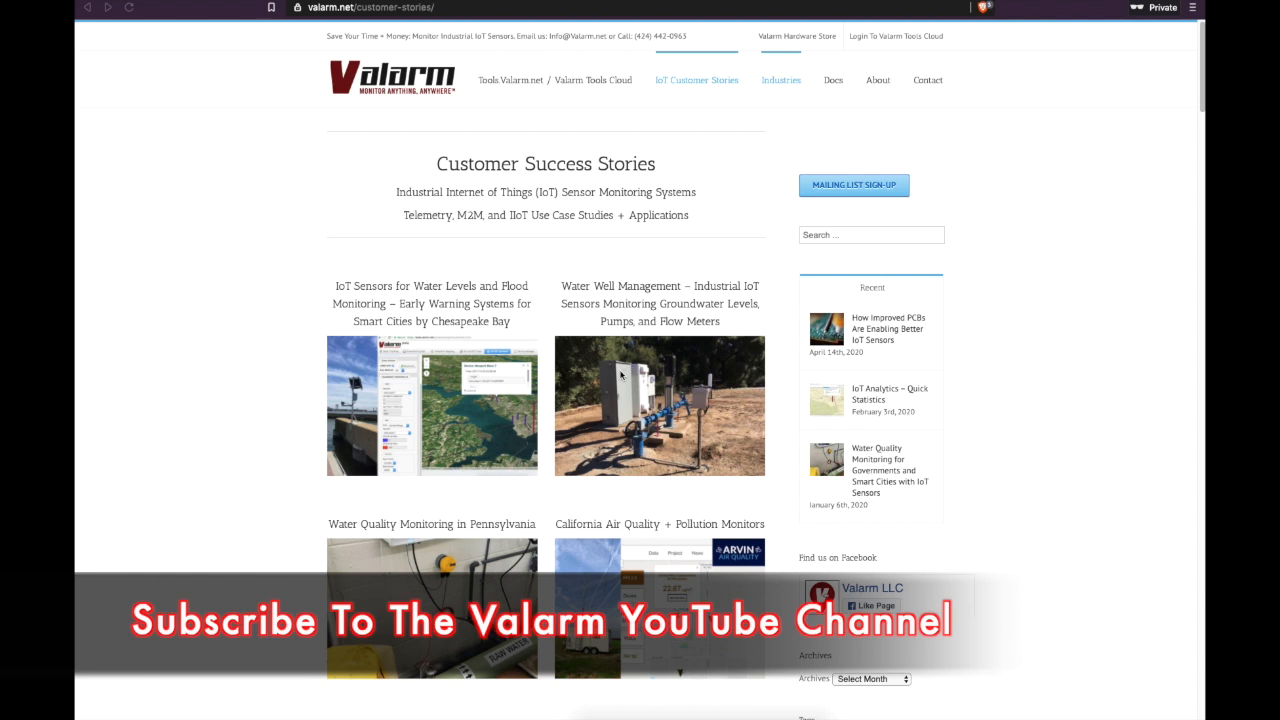
{"action": "mouse_move", "coordinate": [620, 375]}
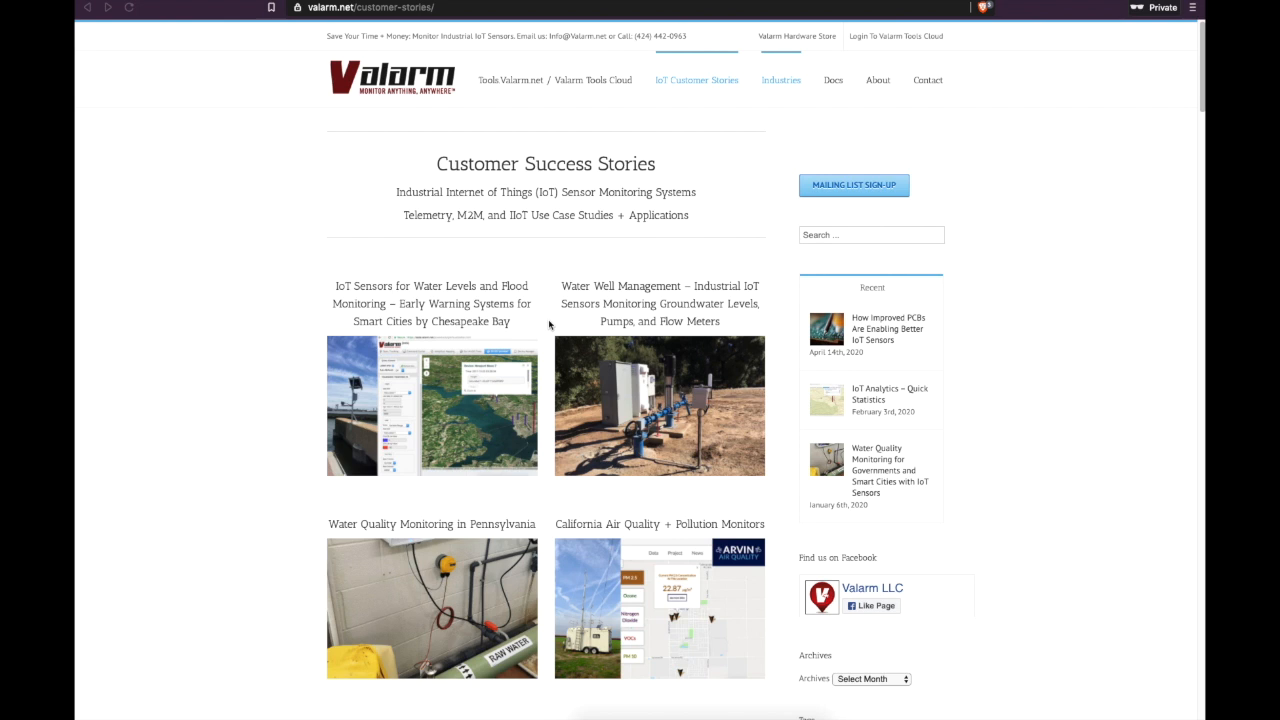
{"action": "mouse_move", "coordinate": [530, 322]}
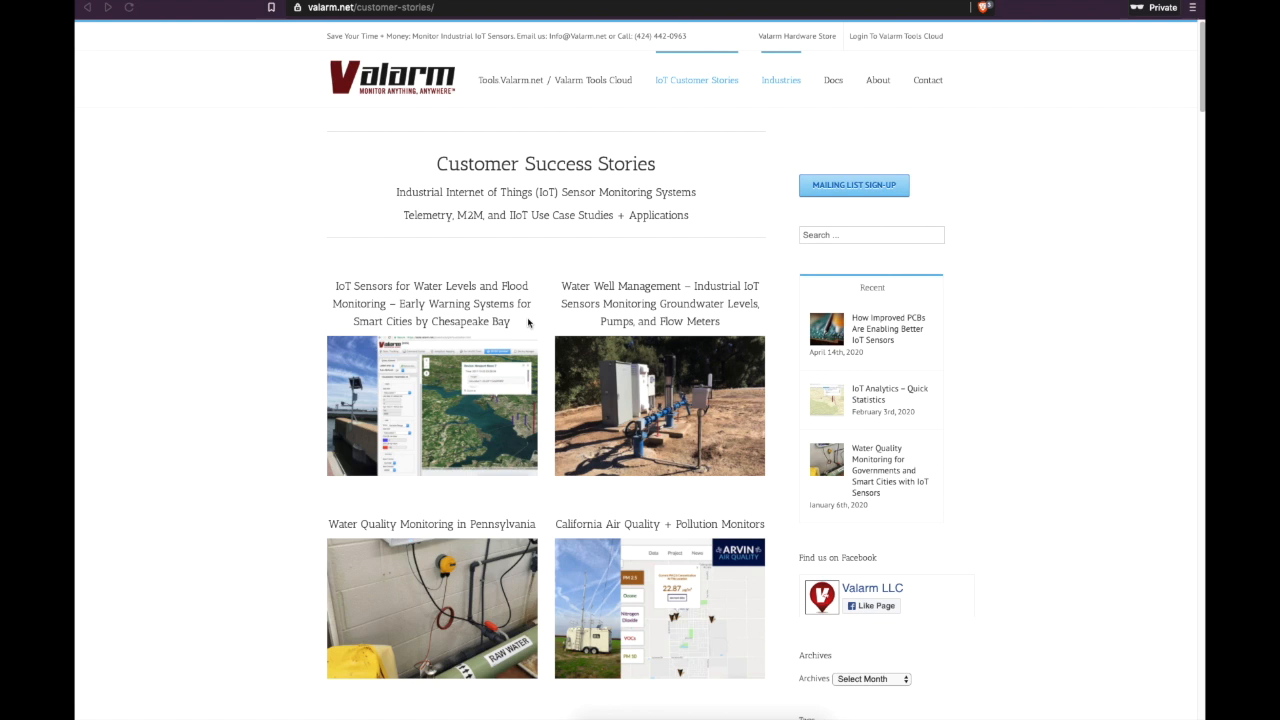
{"action": "mouse_move", "coordinate": [450, 320]}
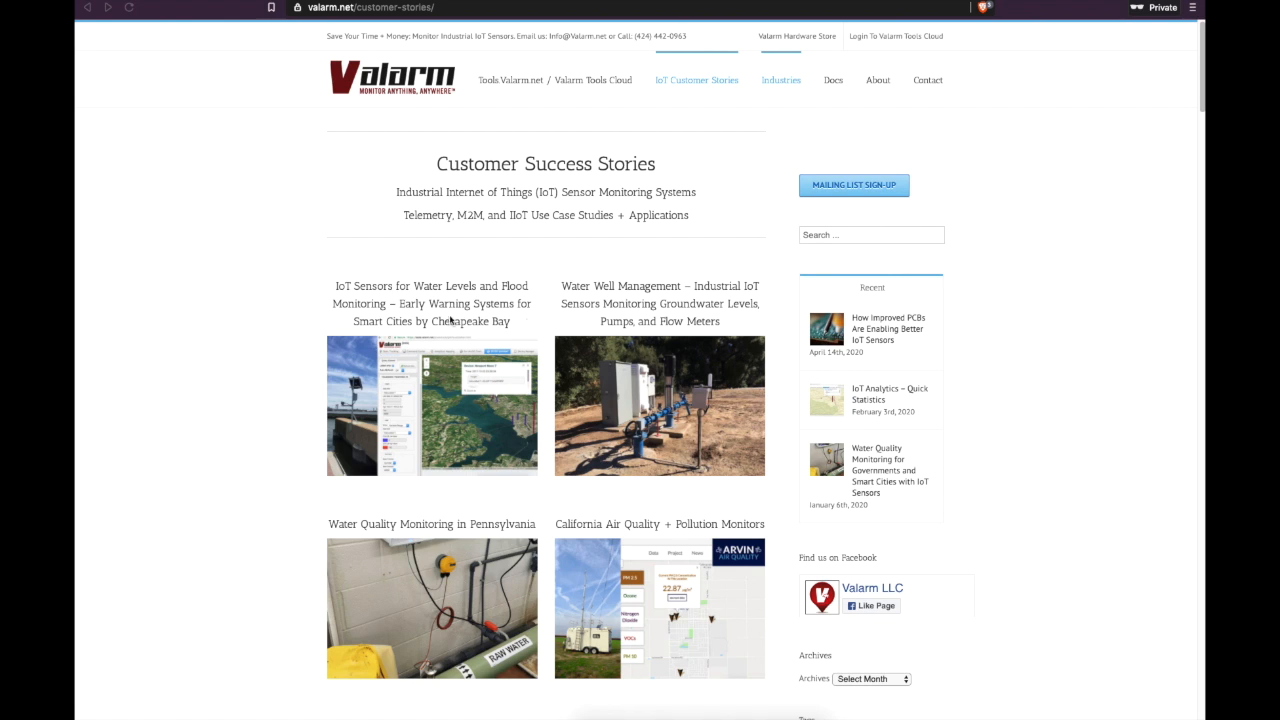
{"action": "mouse_move", "coordinate": [260, 275]}
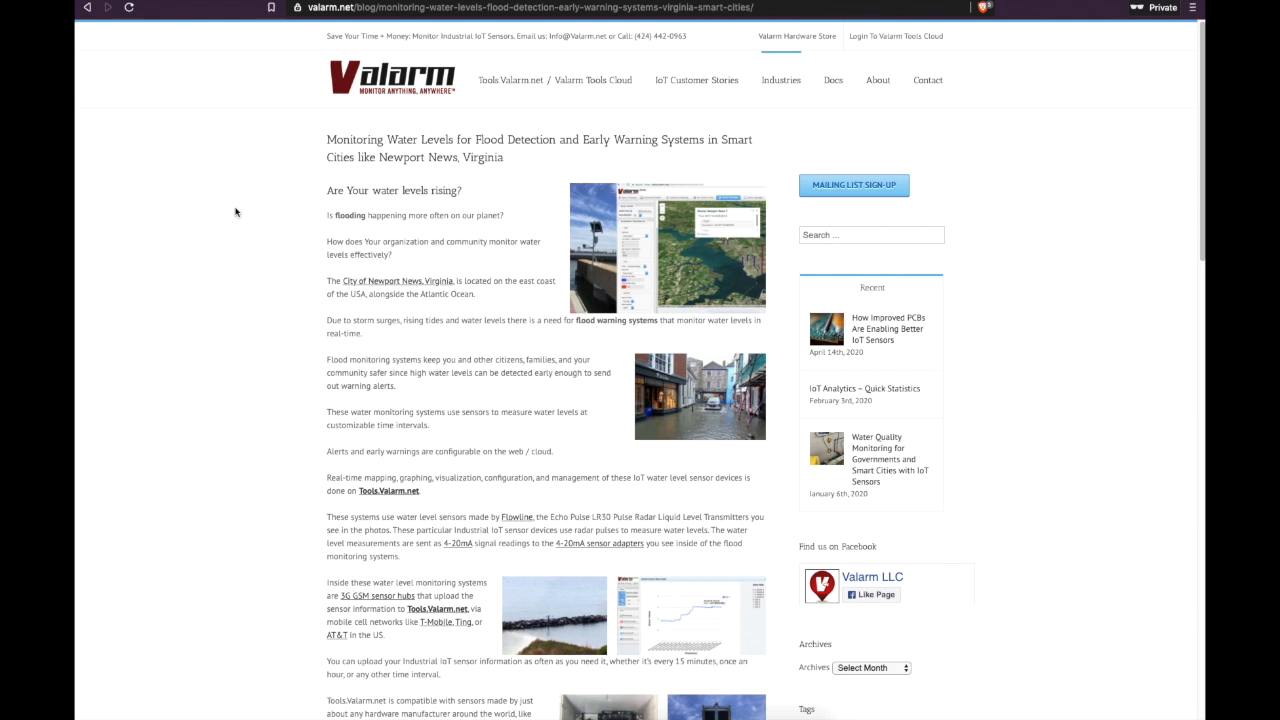
{"action": "mouse_move", "coordinate": [222, 229]}
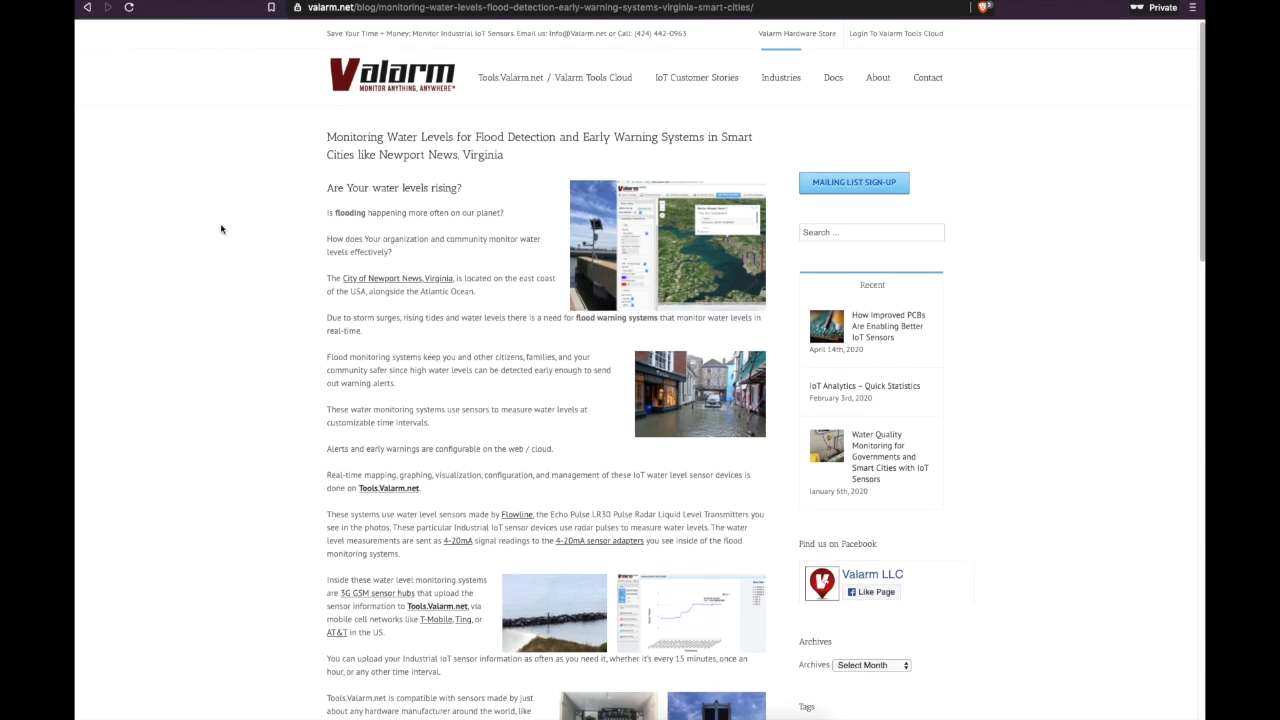
{"action": "scroll", "scroll_direction": "down", "scroll_amount": 3}
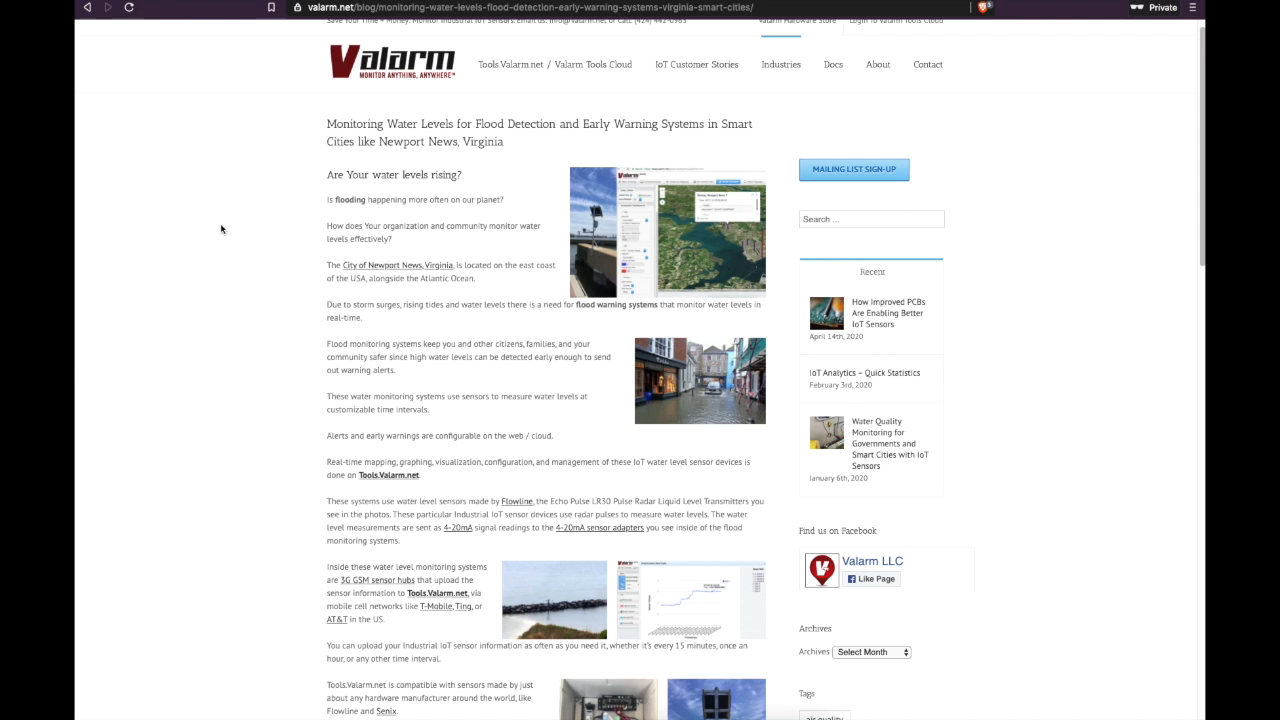
{"action": "scroll", "scroll_direction": "down", "scroll_amount": 3}
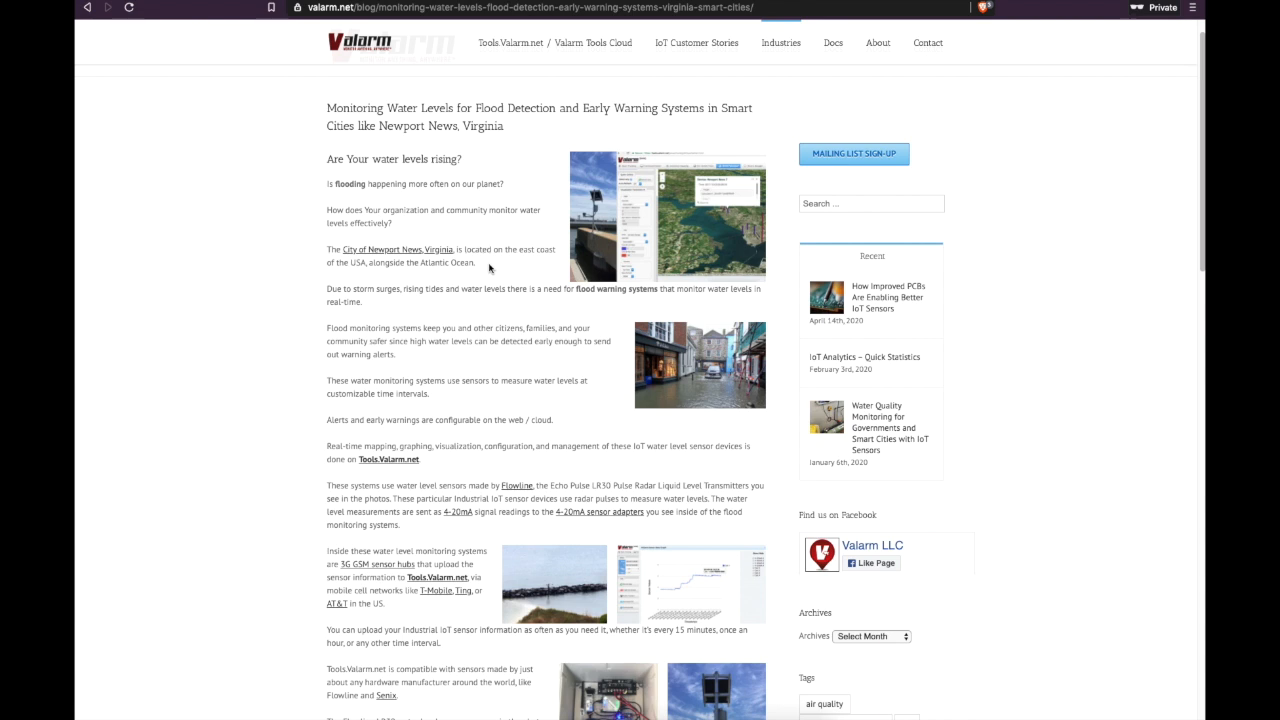
{"action": "mouse_move", "coordinate": [258, 293]}
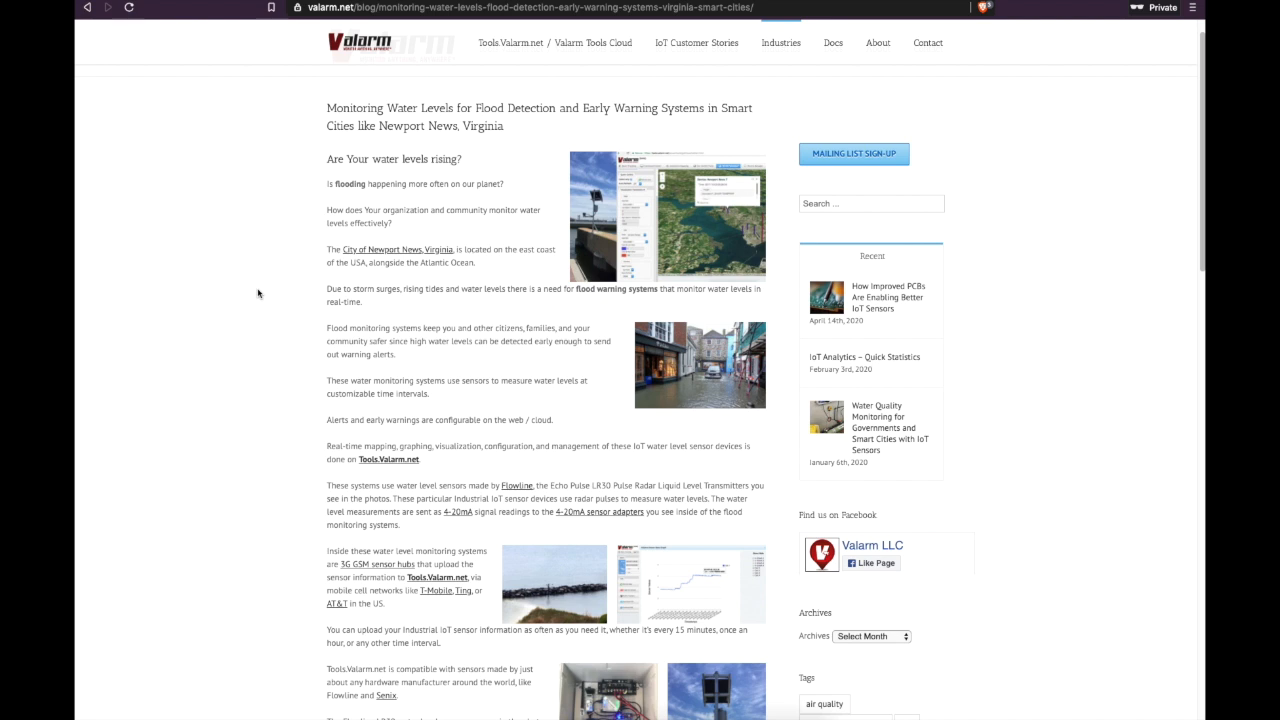
{"action": "scroll", "scroll_direction": "down", "scroll_amount": 3}
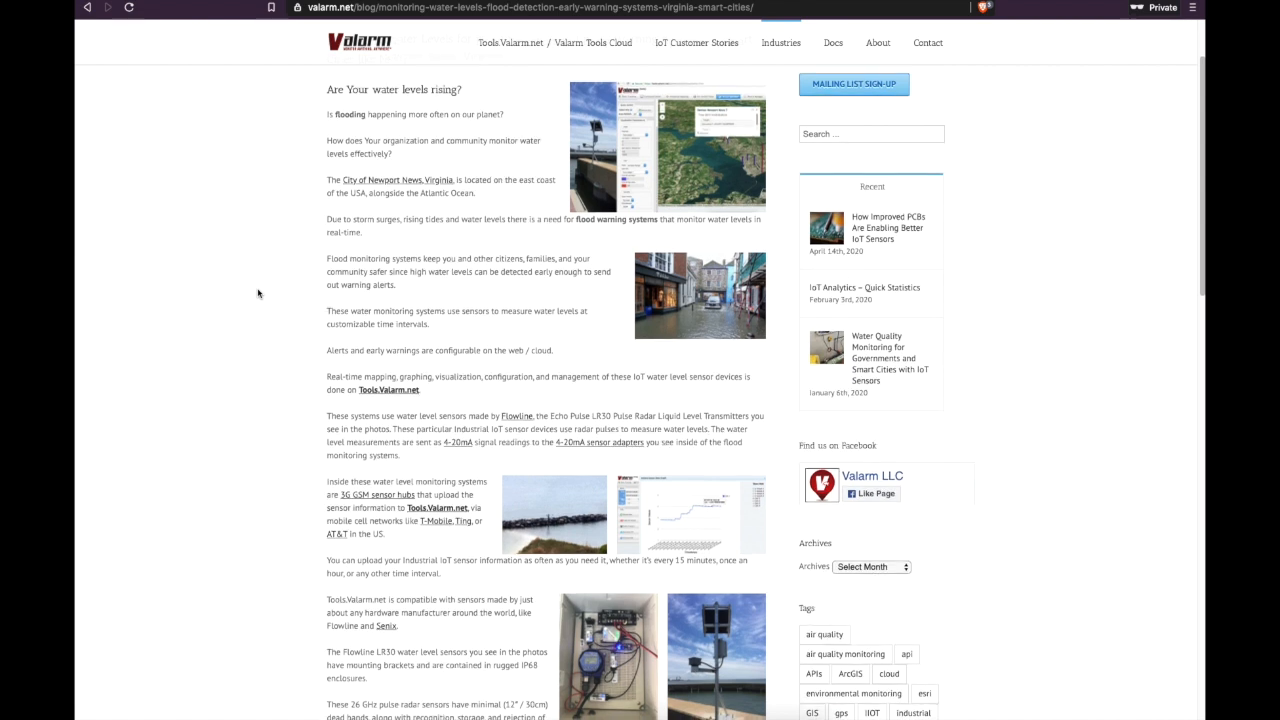
{"action": "mouse_move", "coordinate": [249, 353]}
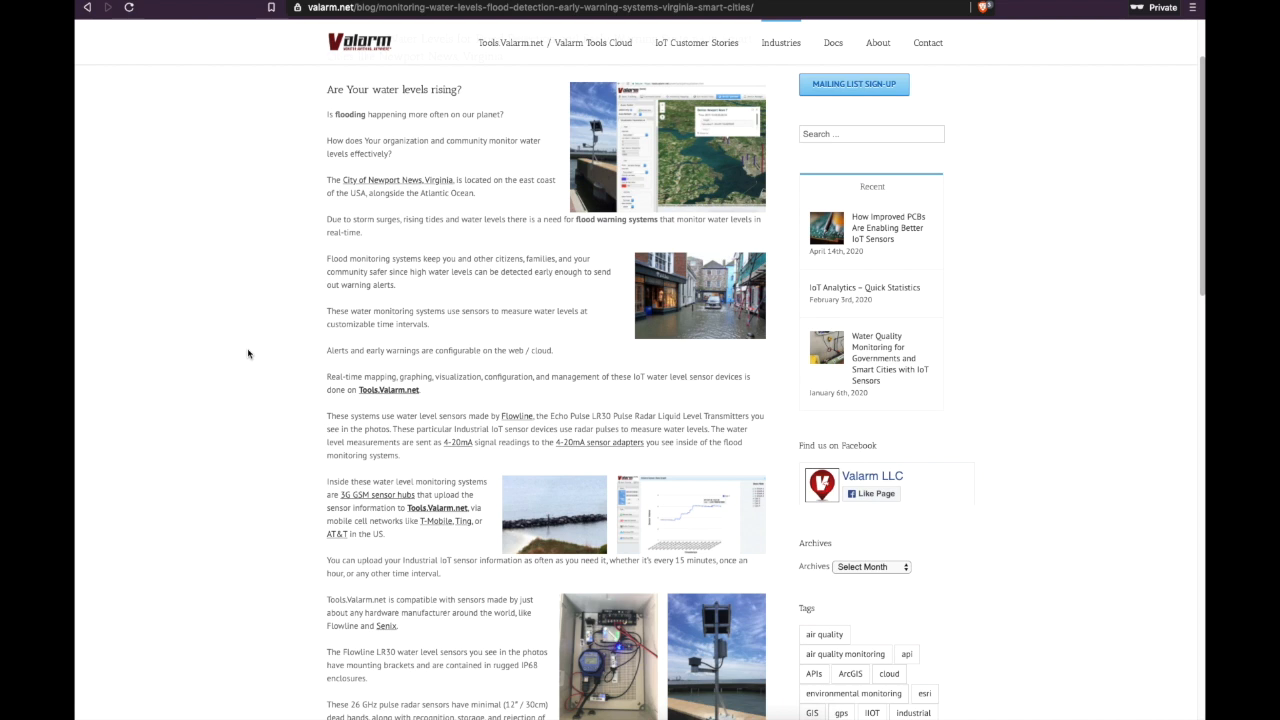
{"action": "mouse_move", "coordinate": [293, 410]}
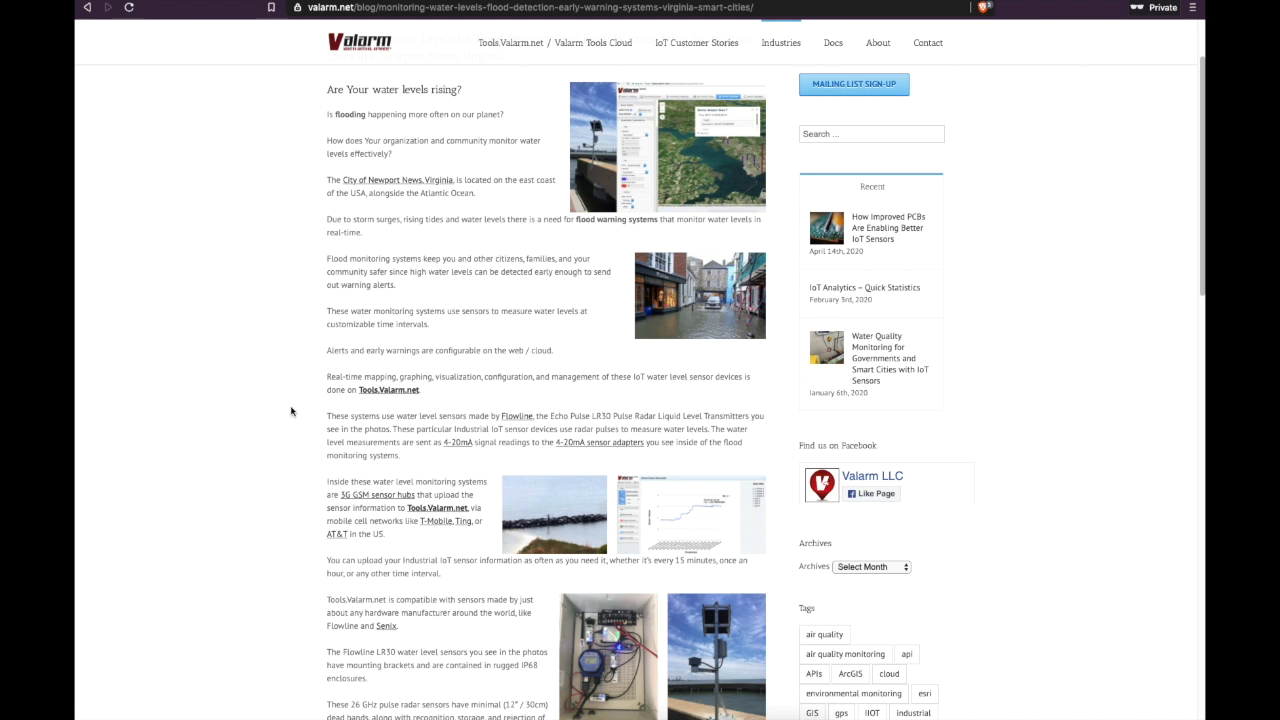
{"action": "scroll", "scroll_direction": "down", "scroll_amount": 3}
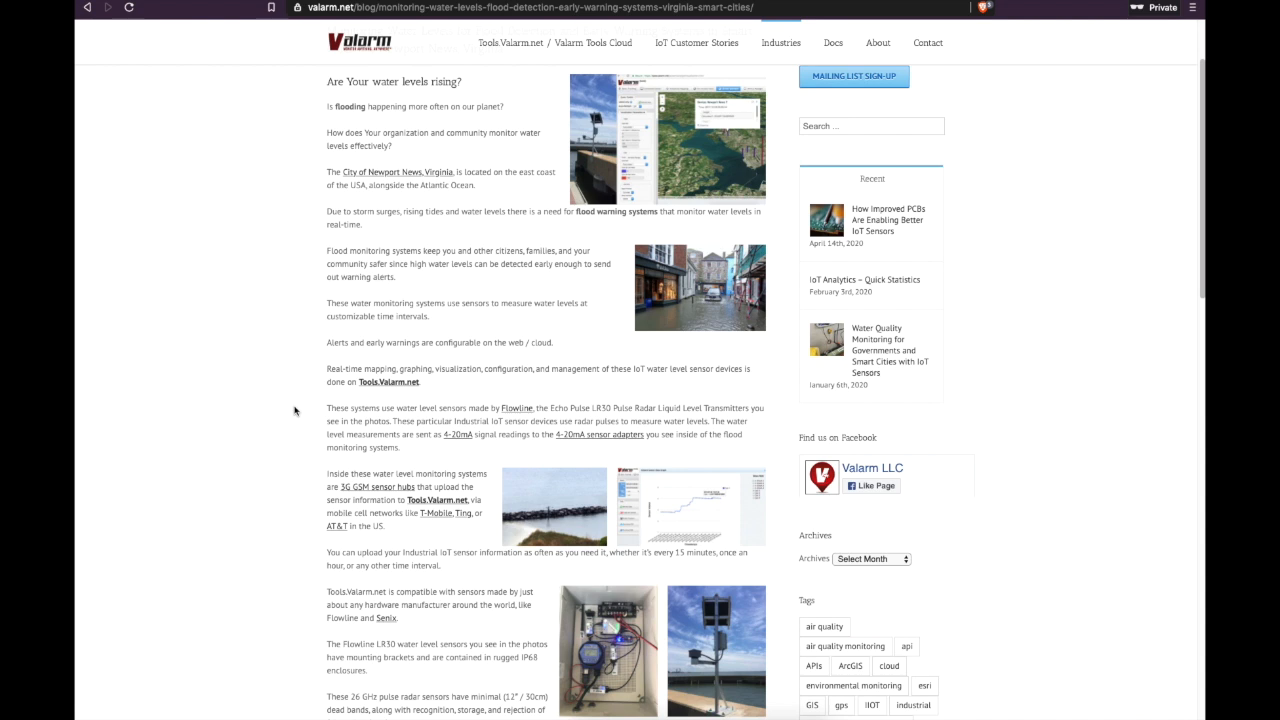
{"action": "scroll", "scroll_direction": "down", "scroll_amount": 3}
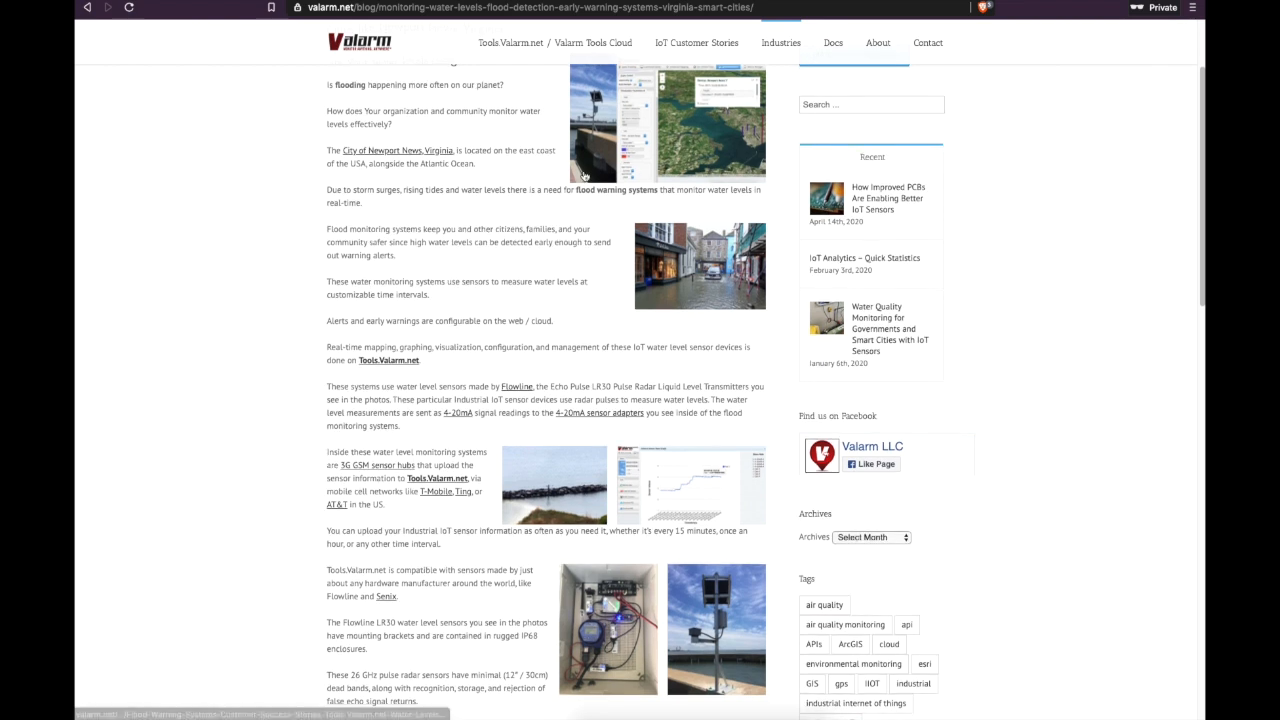
{"action": "mouse_move", "coordinate": [508, 268]}
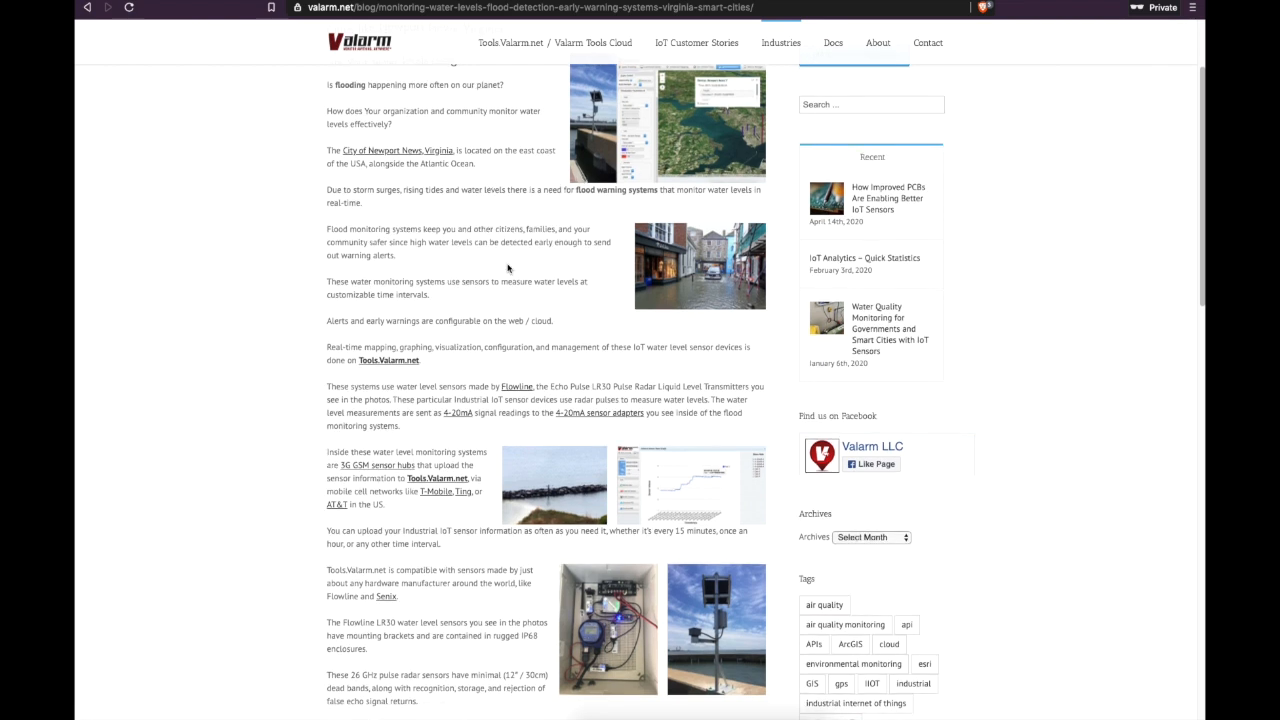
{"action": "mouse_move", "coordinate": [578, 345]}
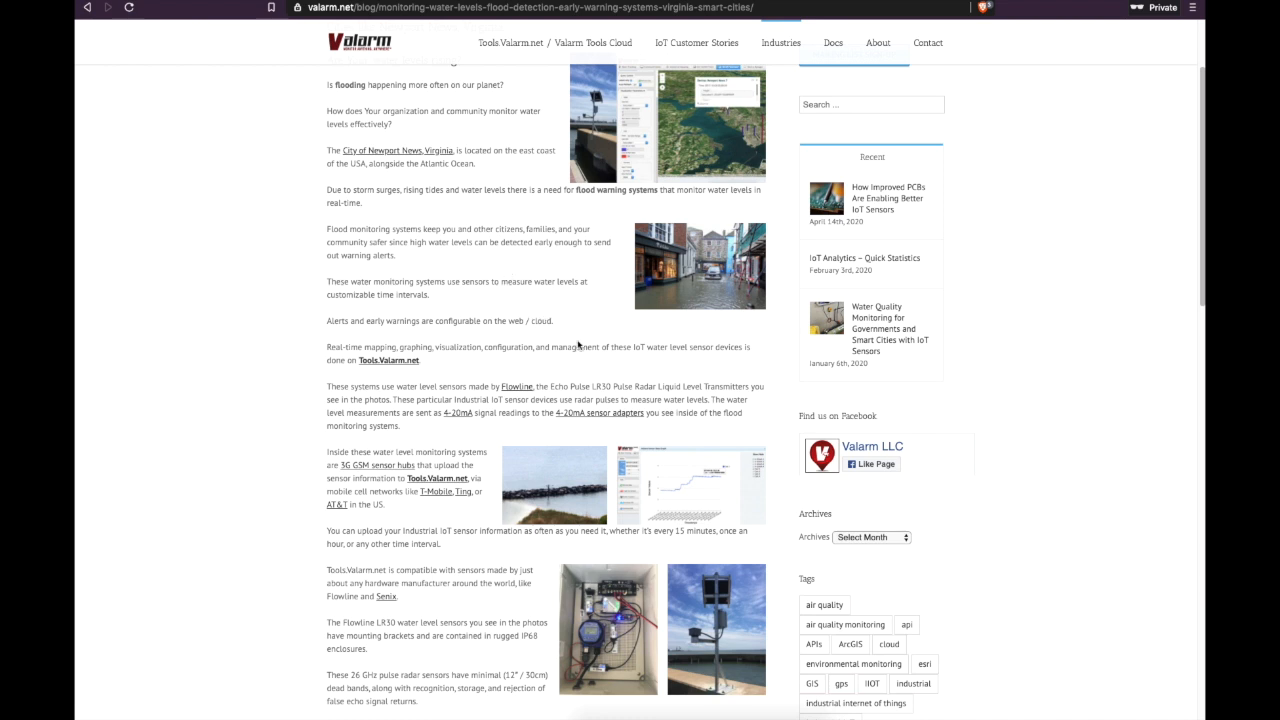
{"action": "mouse_move", "coordinate": [471, 541]}
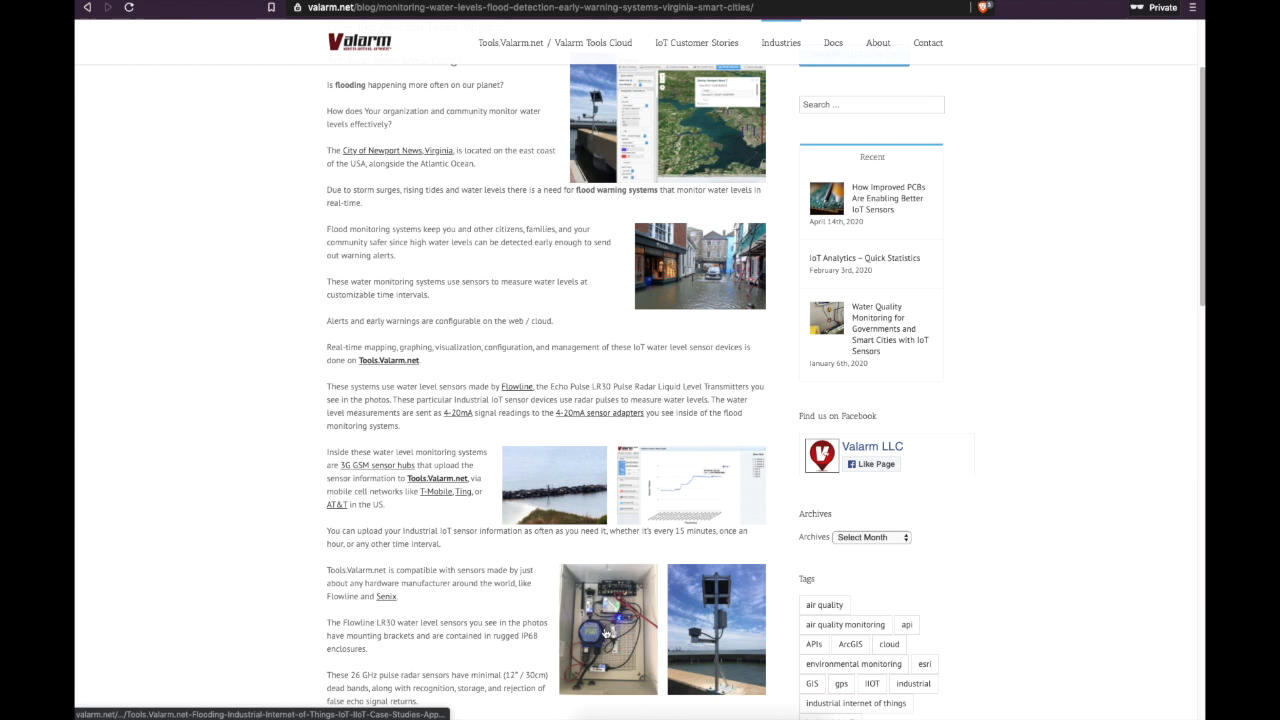
{"action": "mouse_move", "coordinate": [360, 518]}
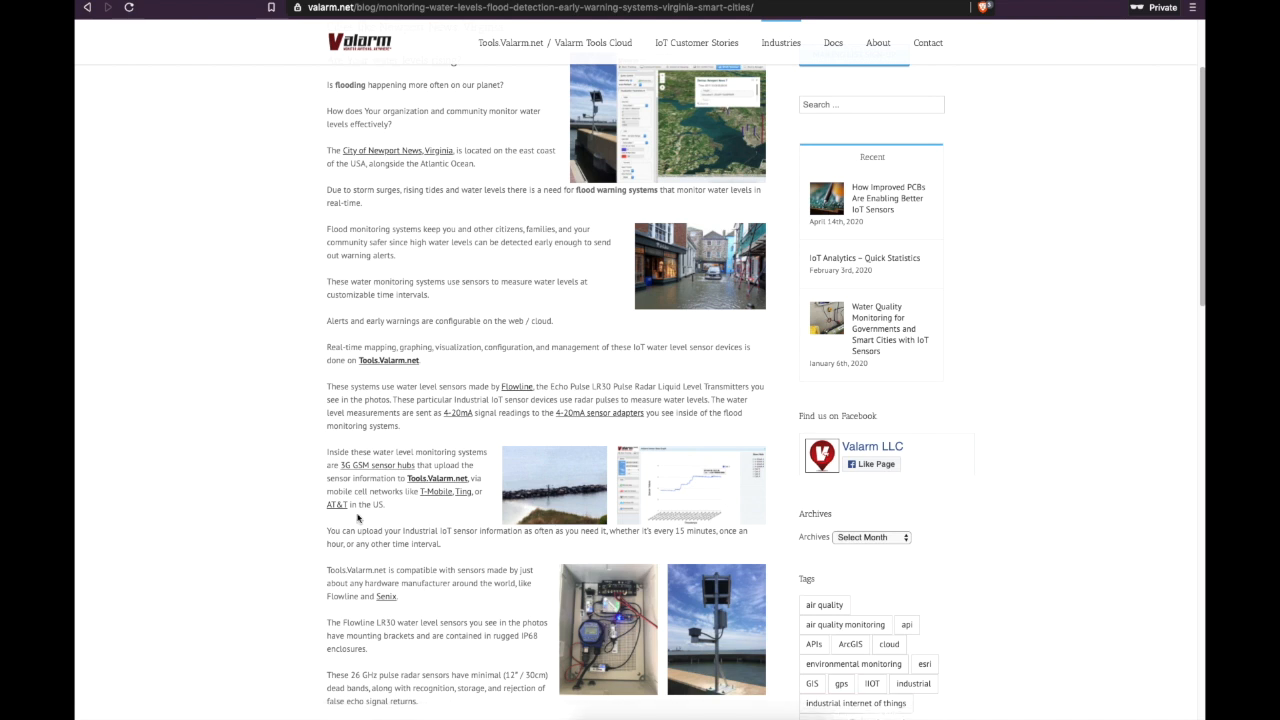
{"action": "mouse_move", "coordinate": [277, 439]}
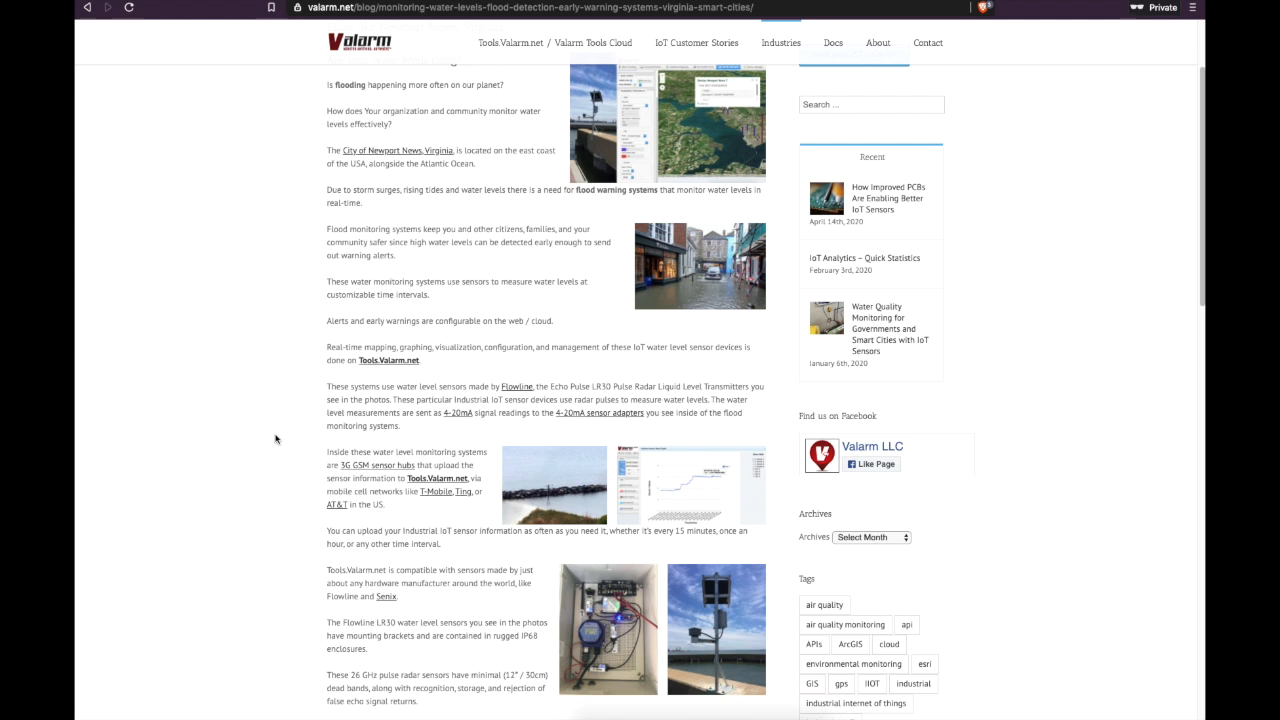
{"action": "scroll", "scroll_direction": "down", "scroll_amount": 3}
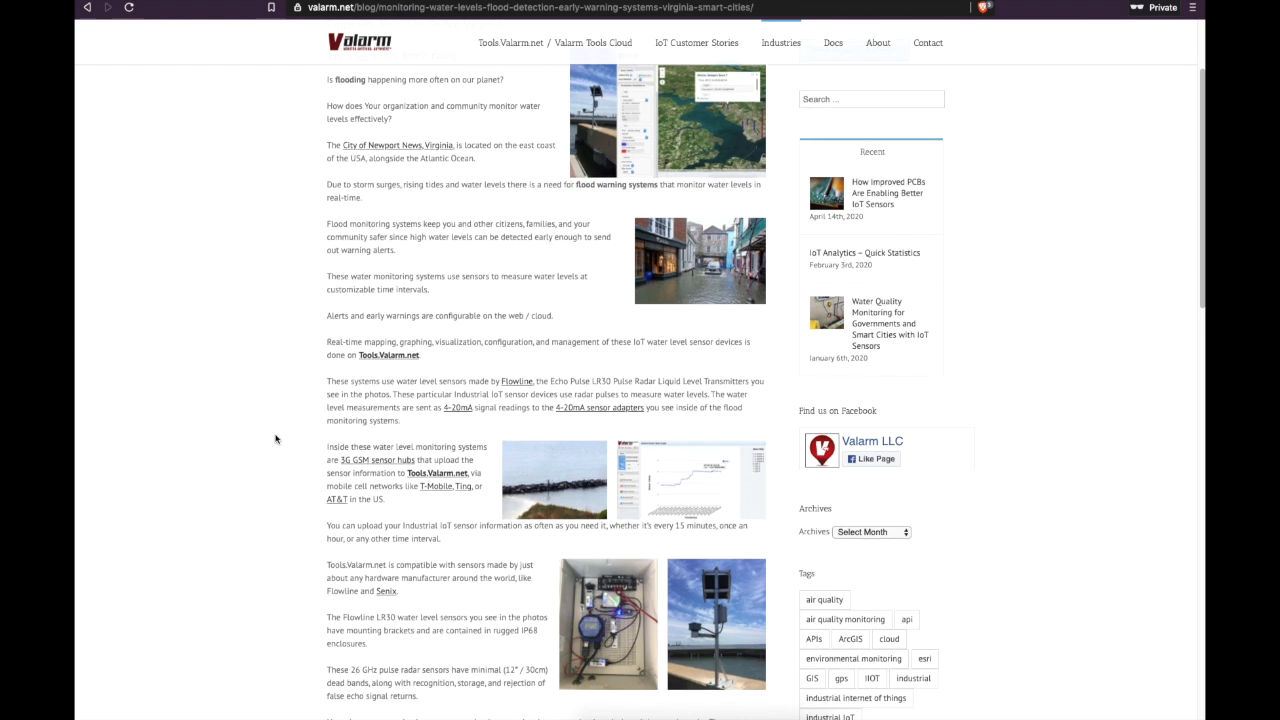
{"action": "scroll", "scroll_direction": "down", "scroll_amount": 3}
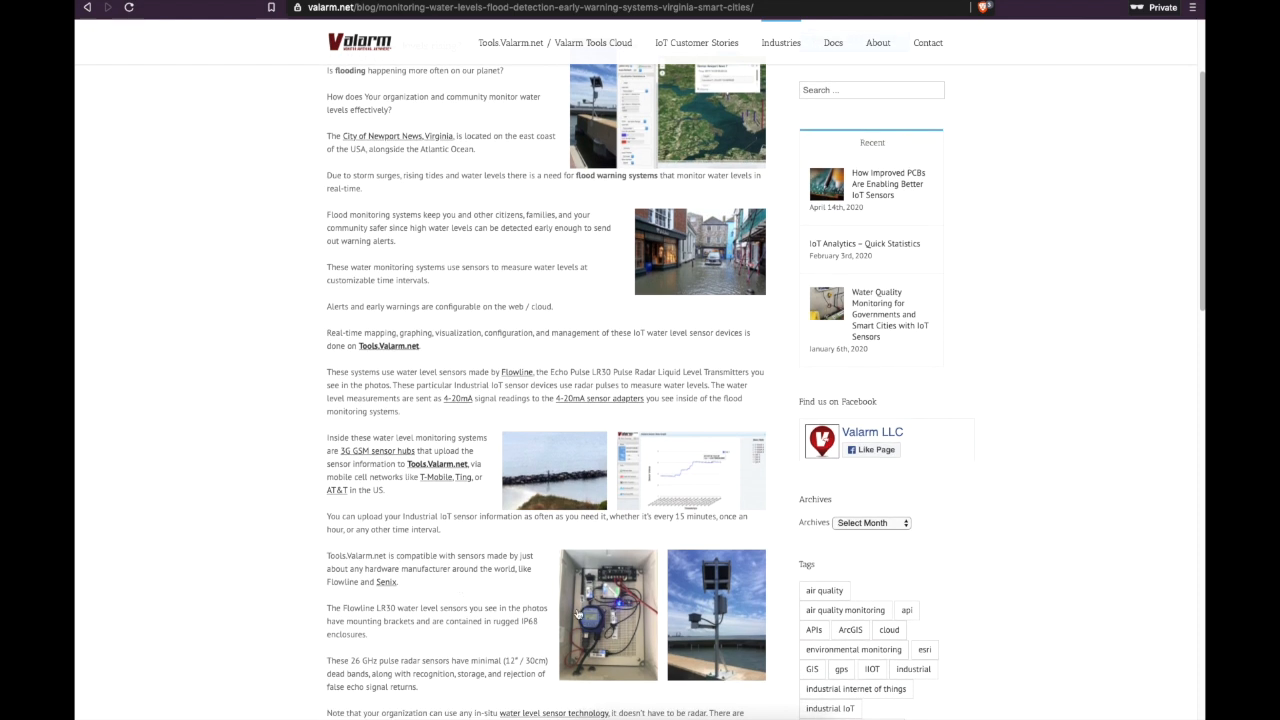
{"action": "mouse_move", "coordinate": [618, 611]}
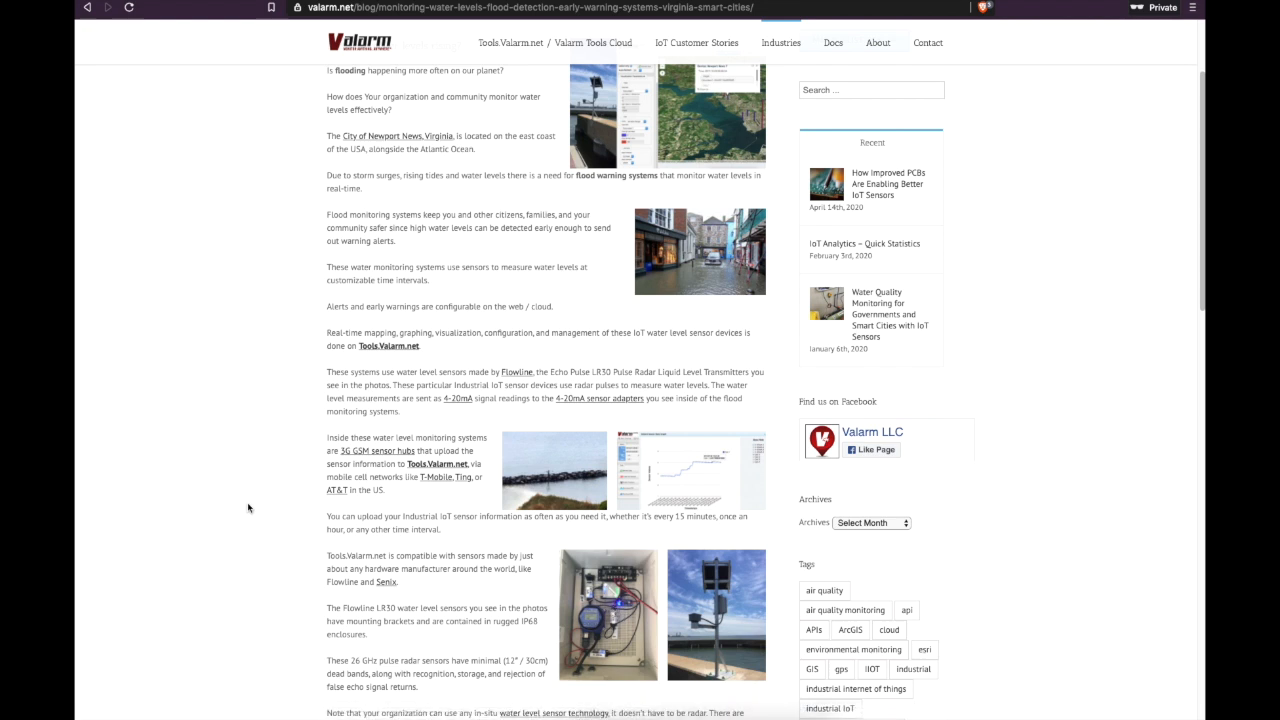
{"action": "scroll", "scroll_direction": "down", "scroll_amount": 3}
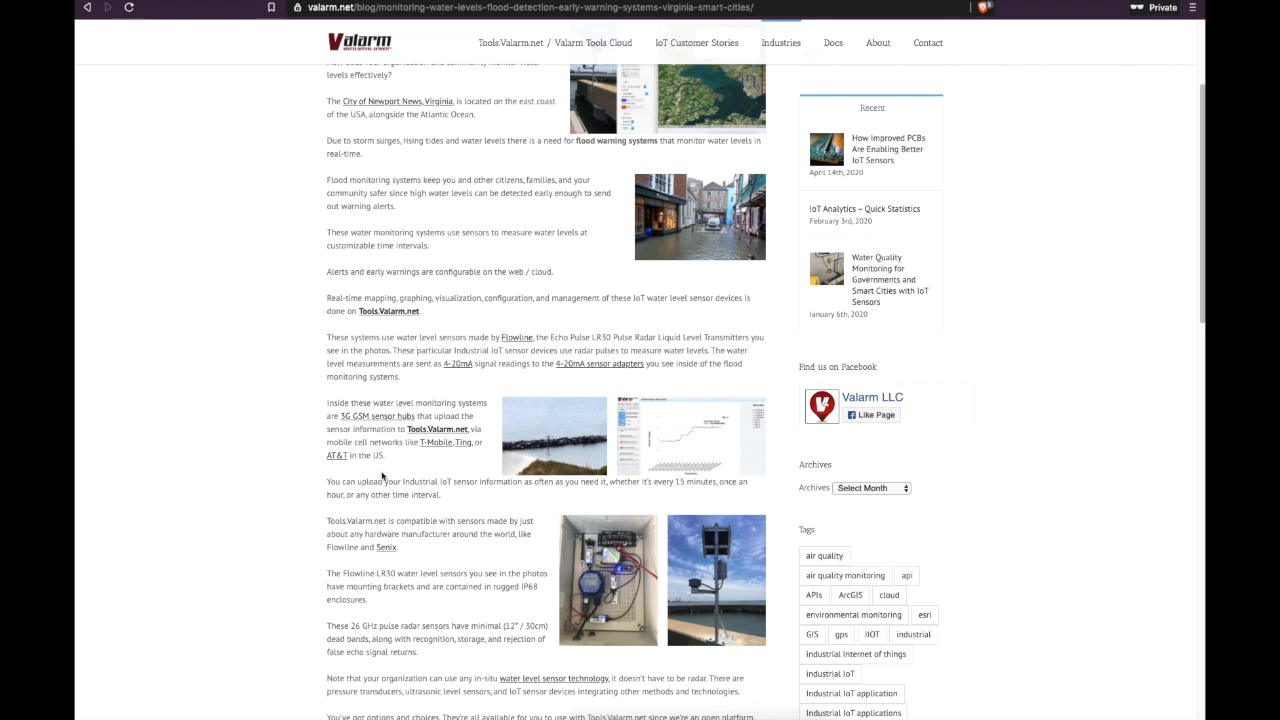
{"action": "mouse_move", "coordinate": [285, 472]}
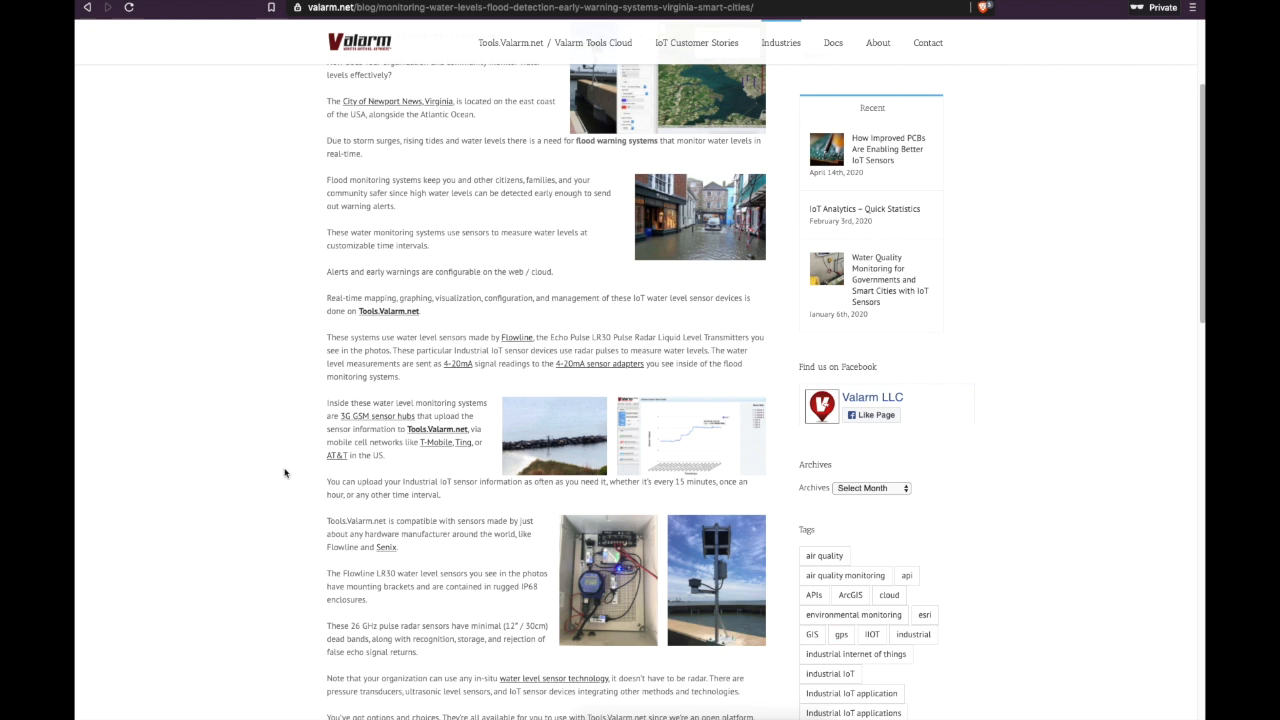
{"action": "scroll", "scroll_direction": "down", "scroll_amount": 3}
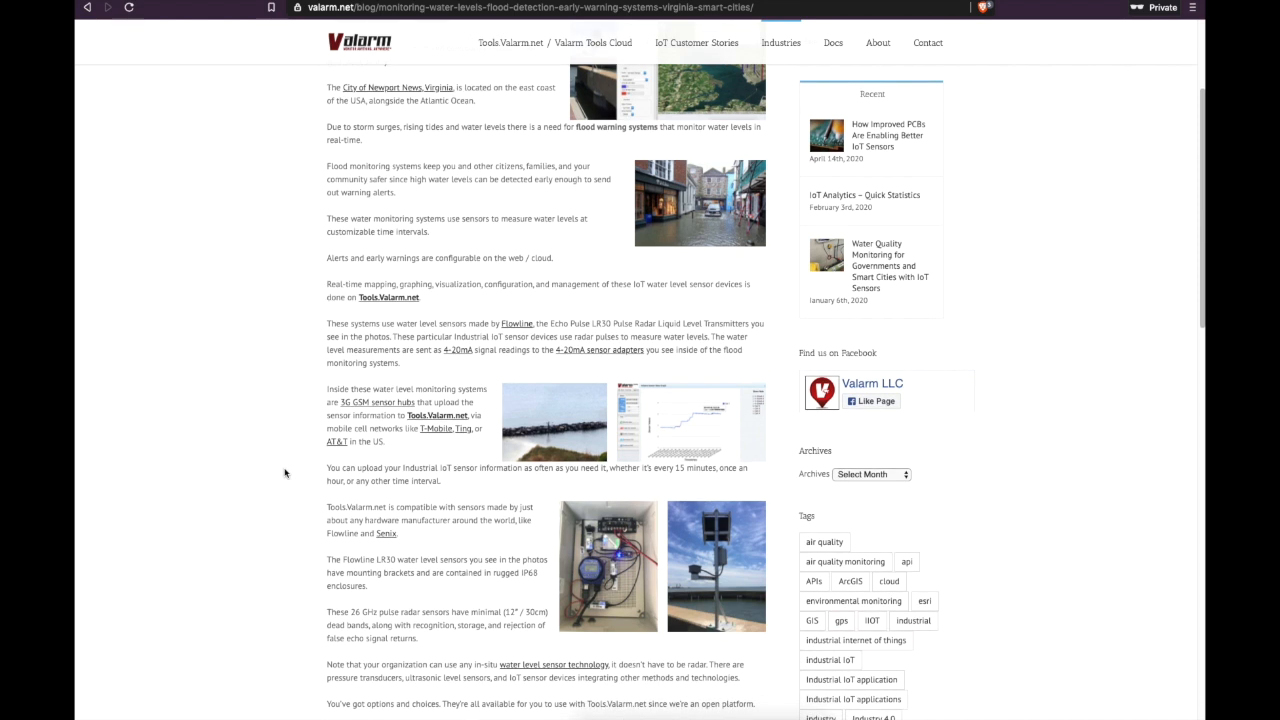
{"action": "scroll", "scroll_direction": "down", "scroll_amount": 3}
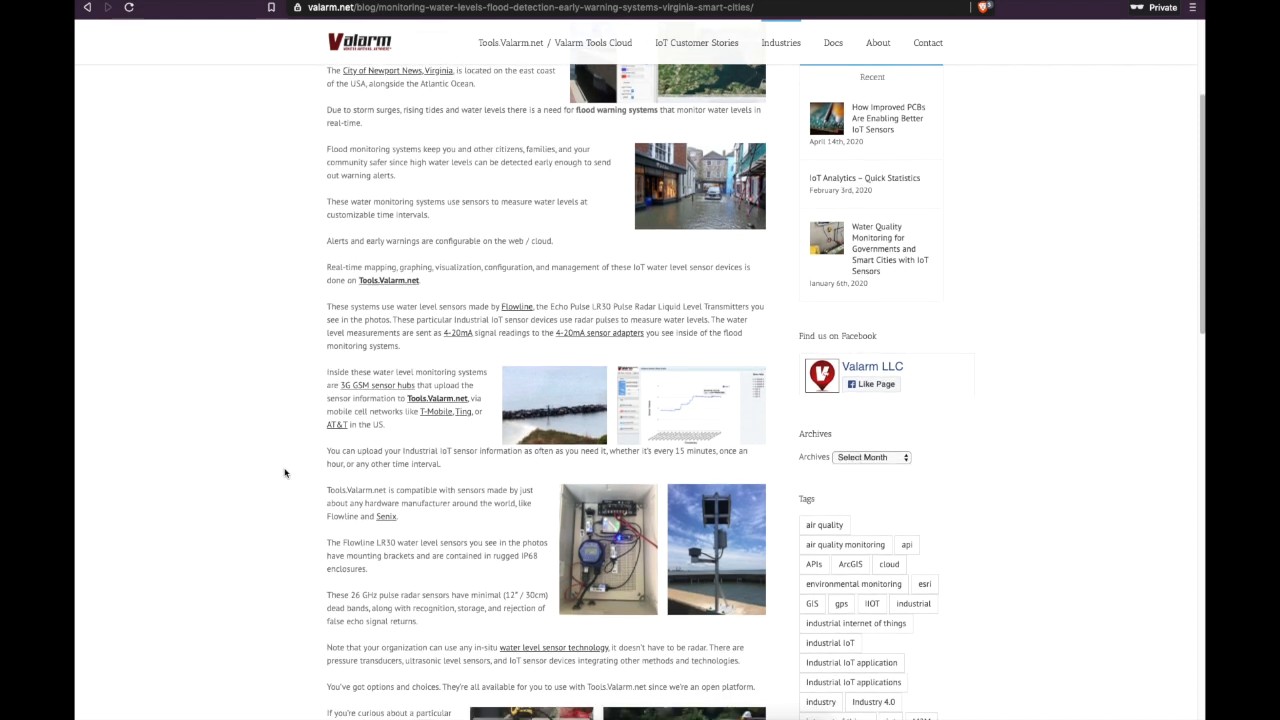
{"action": "scroll", "scroll_direction": "down", "scroll_amount": 3}
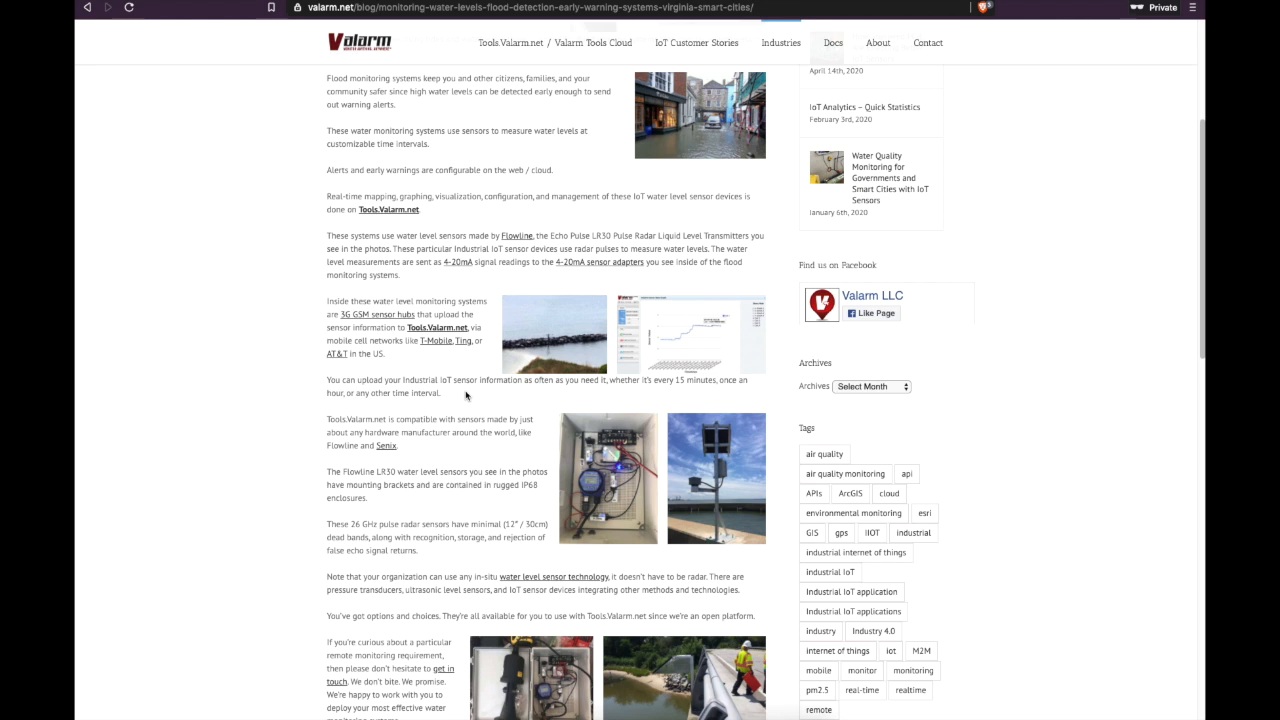
{"action": "mouse_move", "coordinate": [280, 388]}
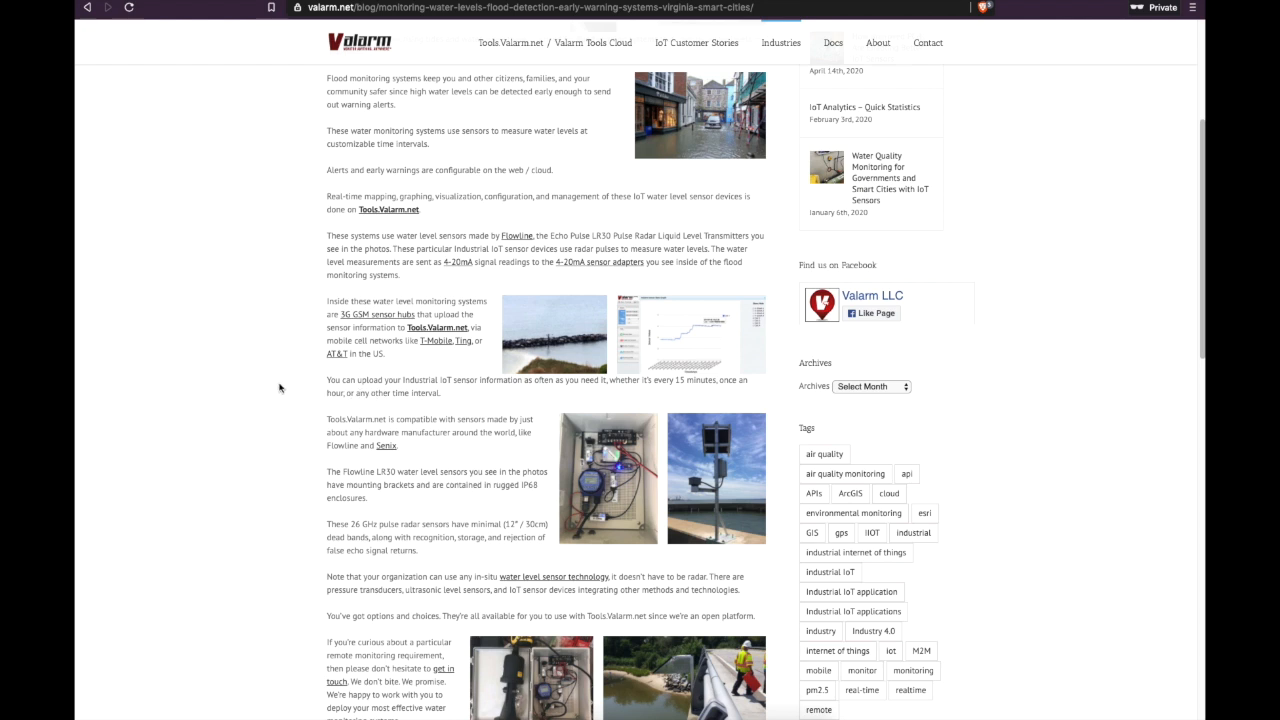
{"action": "scroll", "scroll_direction": "down", "scroll_amount": 3}
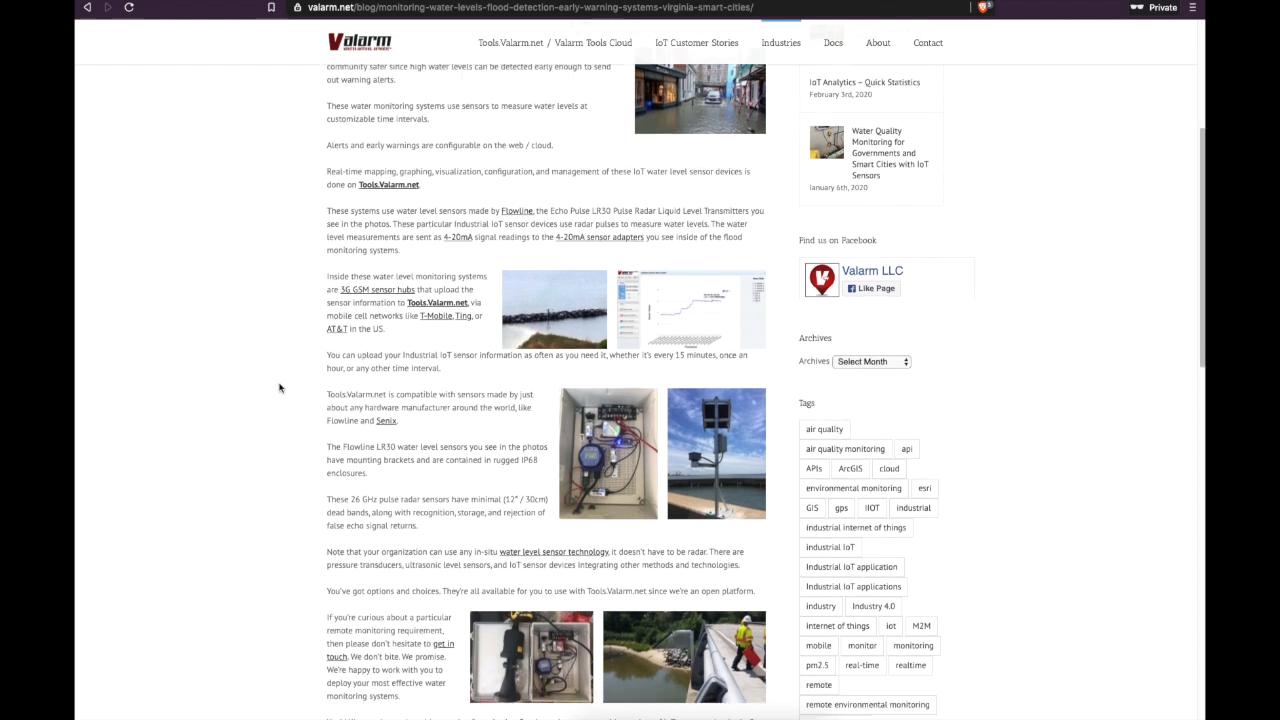
{"action": "scroll", "scroll_direction": "down", "scroll_amount": 3}
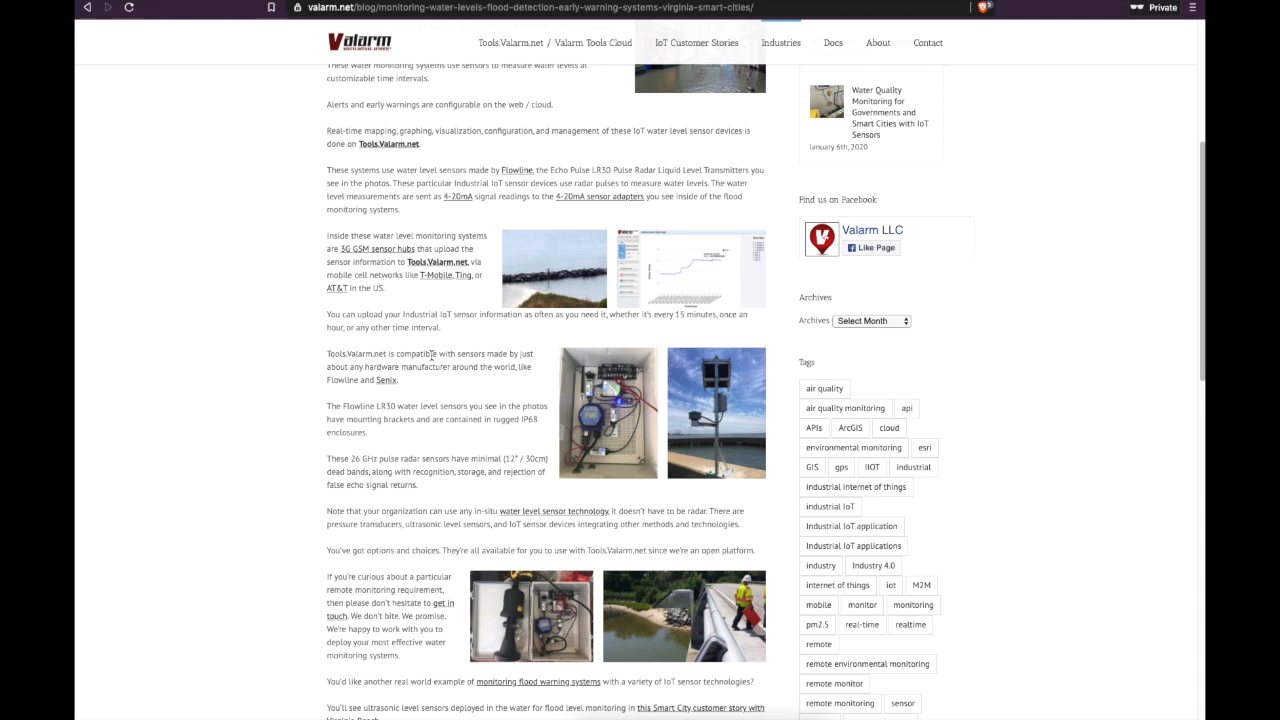
{"action": "scroll", "scroll_direction": "down", "scroll_amount": 3}
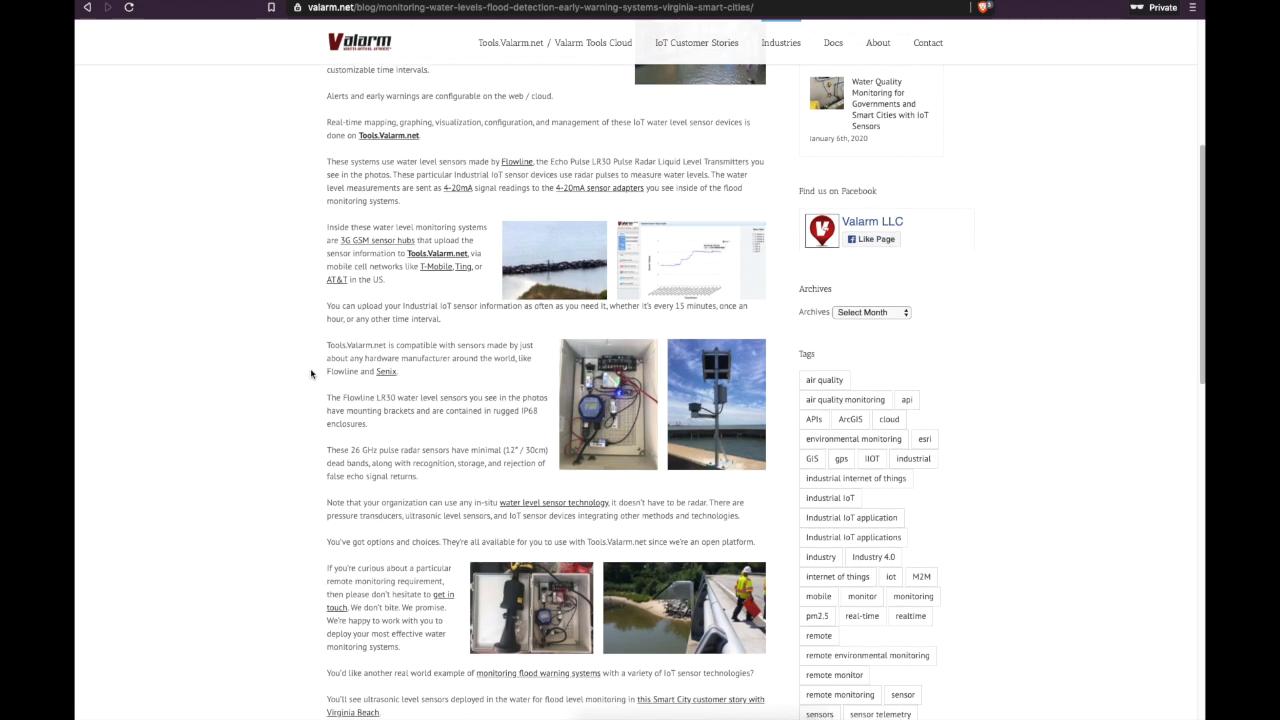
{"action": "scroll", "scroll_direction": "down", "scroll_amount": 3}
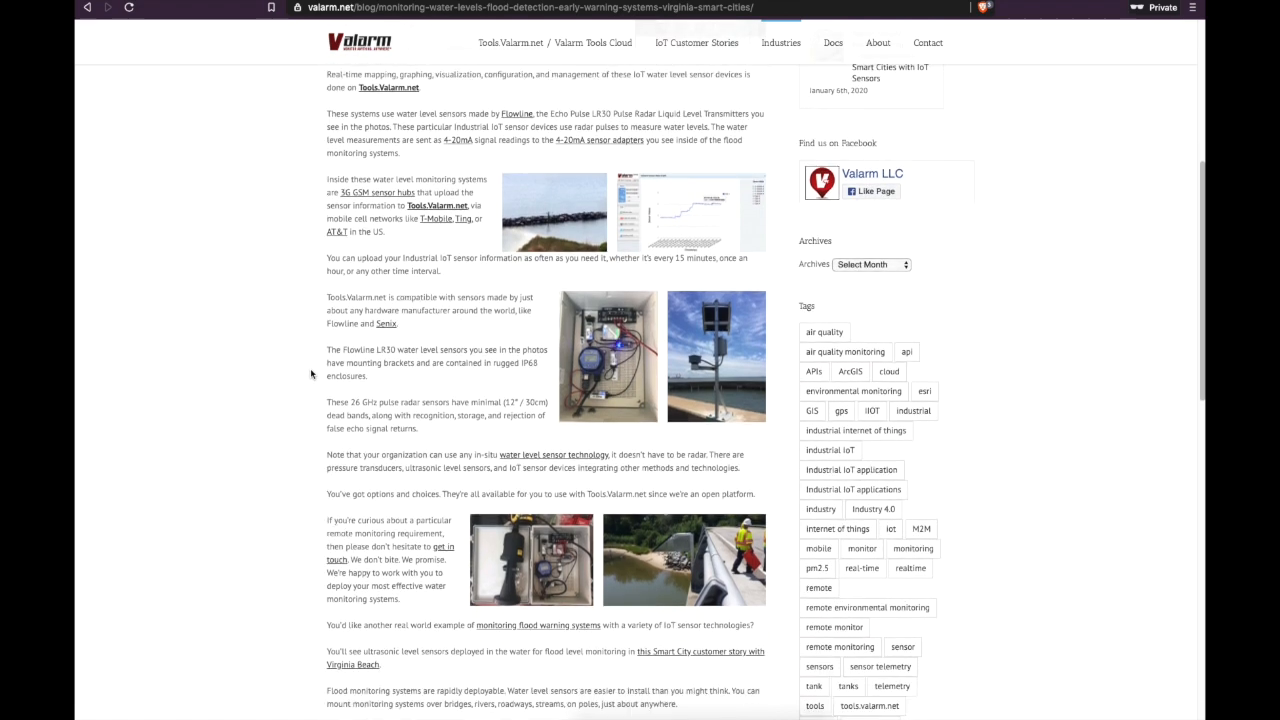
{"action": "scroll", "scroll_direction": "down", "scroll_amount": 3}
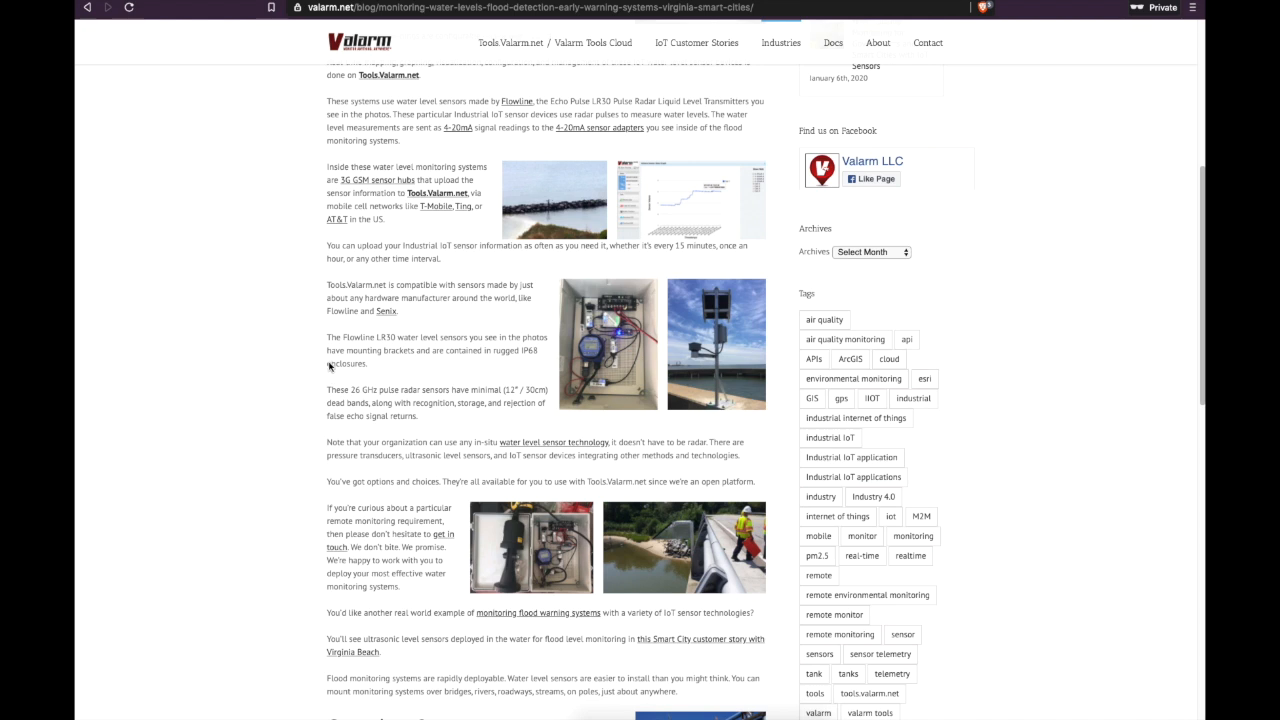
{"action": "mouse_move", "coordinate": [330, 363]}
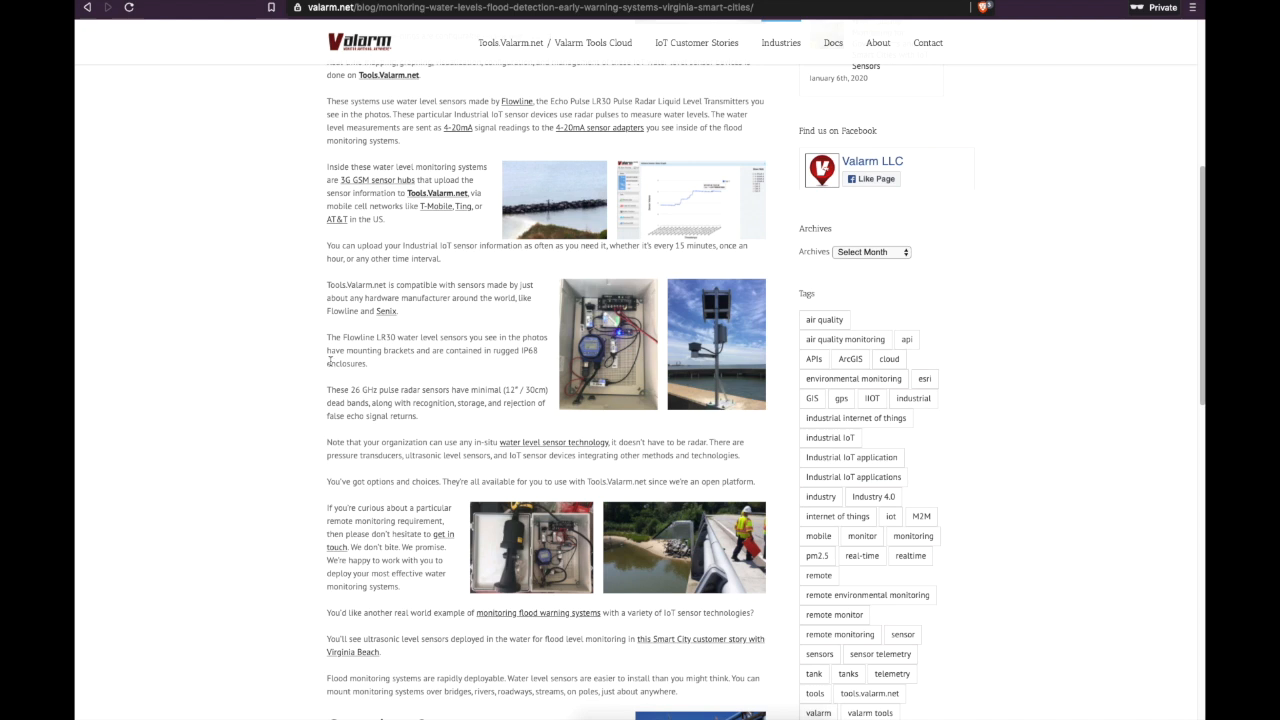
{"action": "mouse_move", "coordinate": [299, 360]}
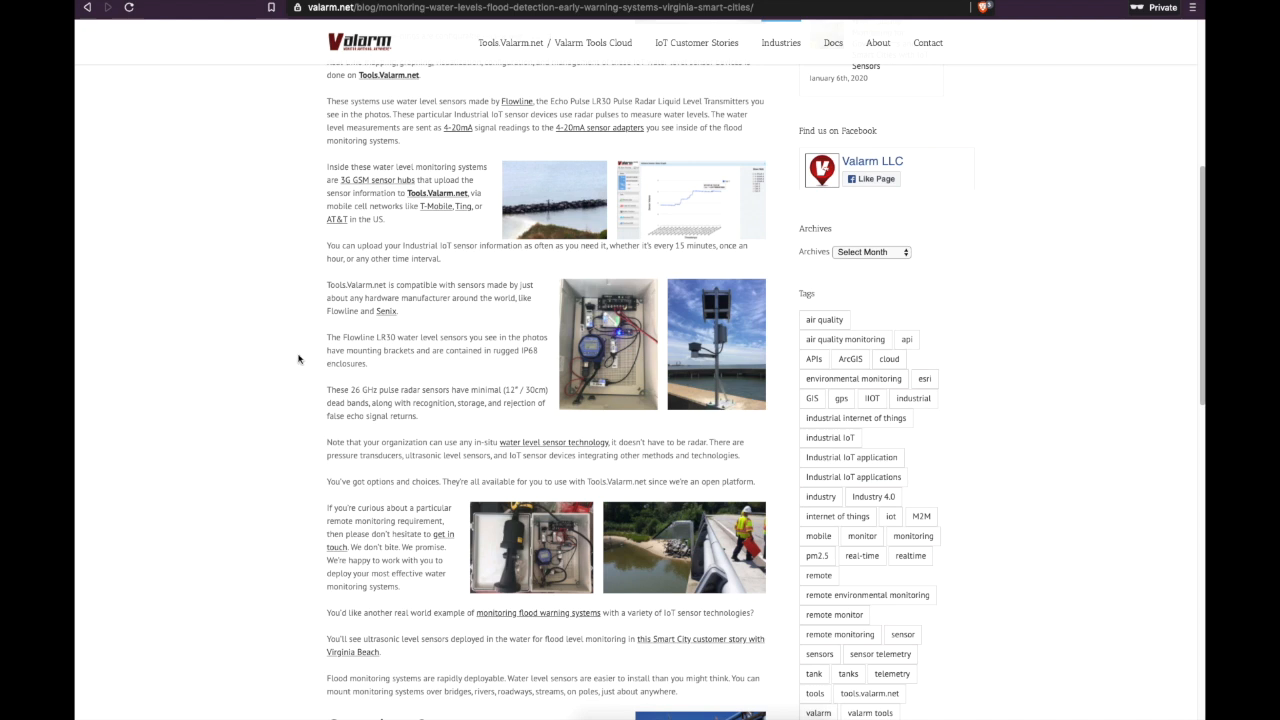
{"action": "scroll", "scroll_direction": "down", "scroll_amount": 3}
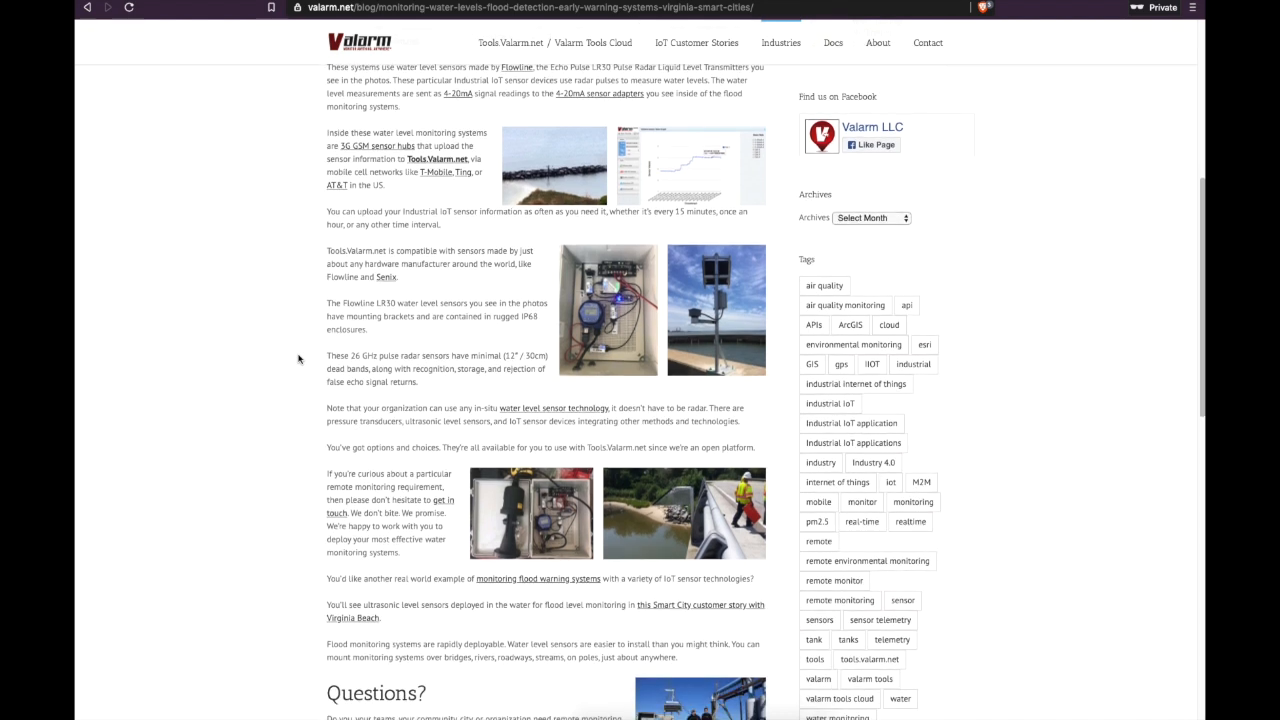
{"action": "scroll", "scroll_direction": "down", "scroll_amount": 3}
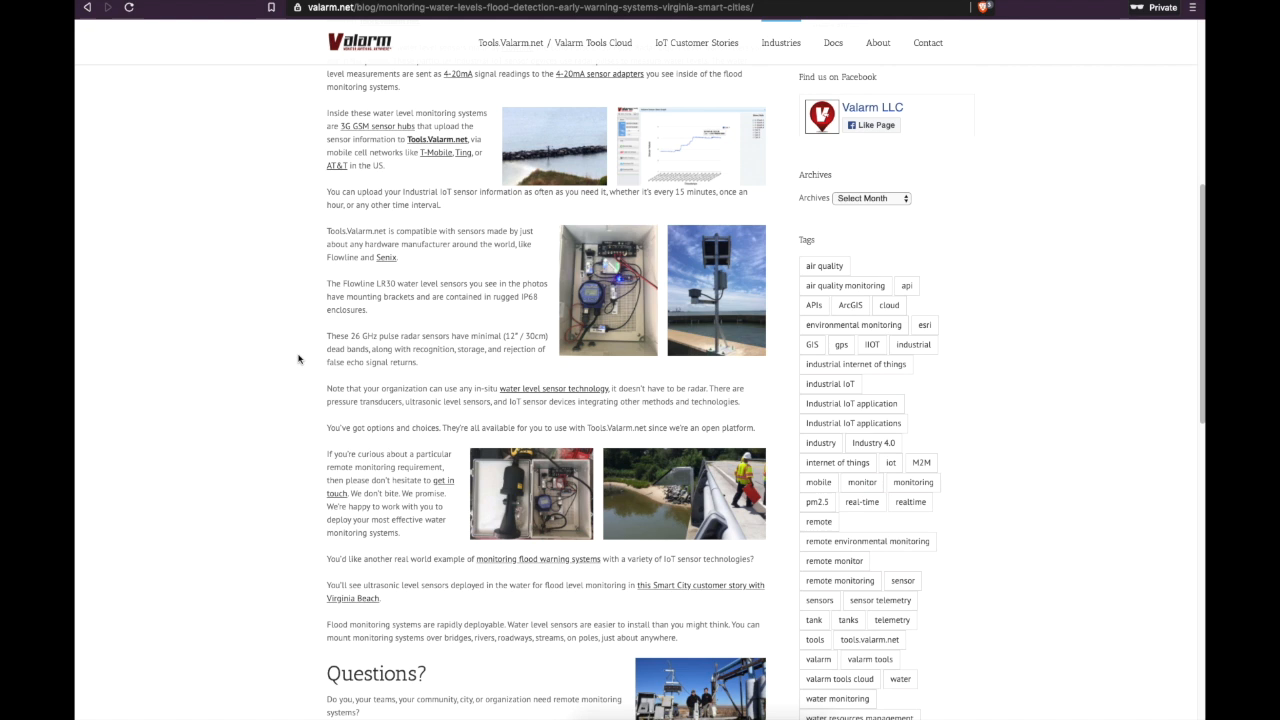
{"action": "scroll", "scroll_direction": "down", "scroll_amount": 3}
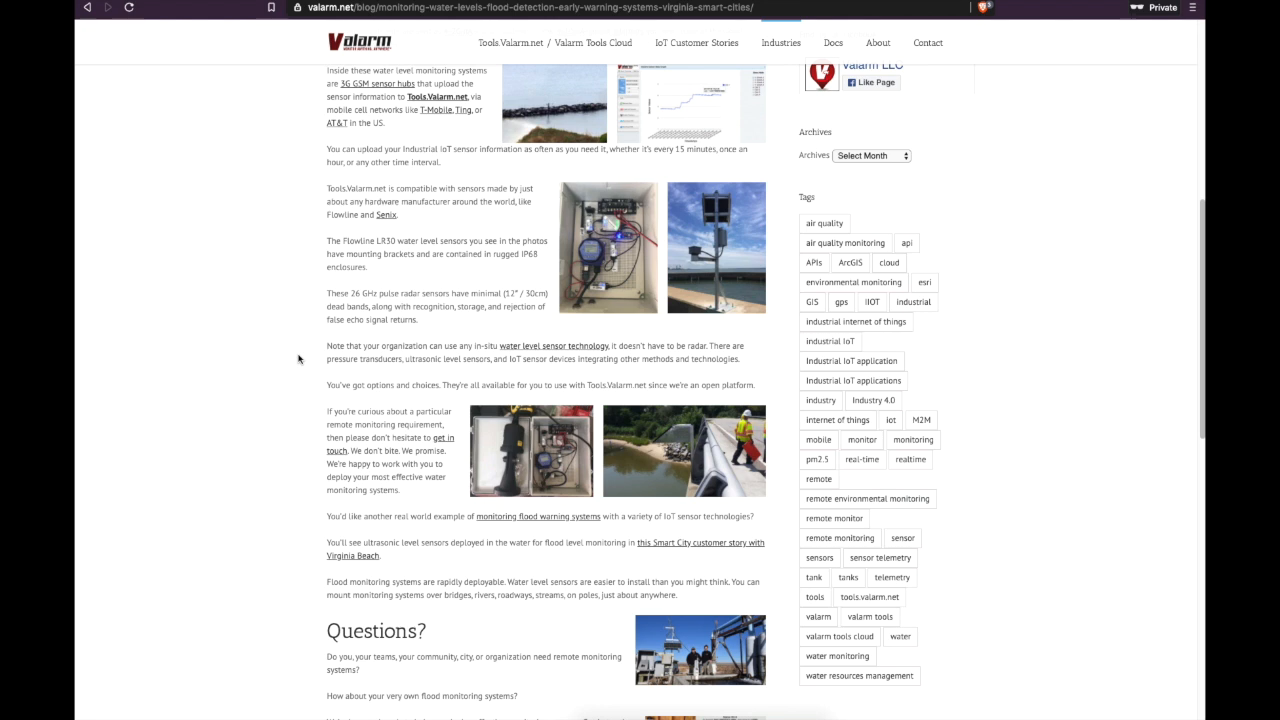
{"action": "scroll", "scroll_direction": "down", "scroll_amount": 3}
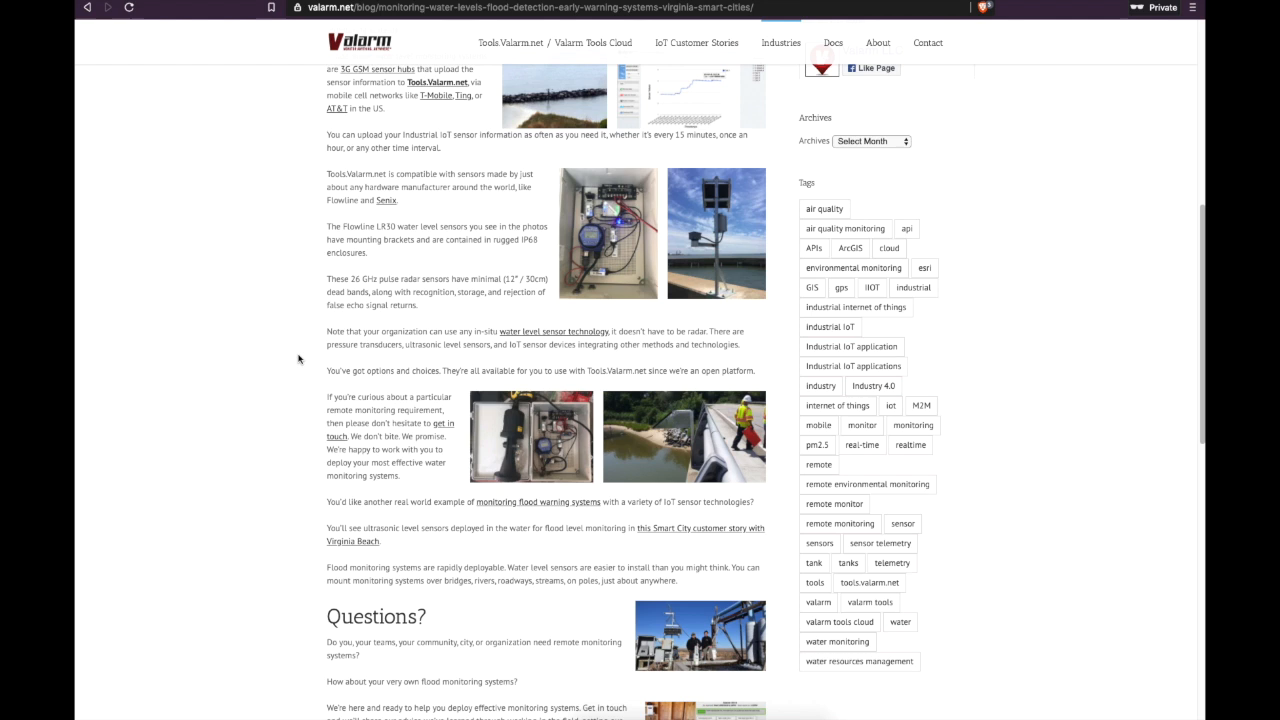
{"action": "scroll", "scroll_direction": "down", "scroll_amount": 3}
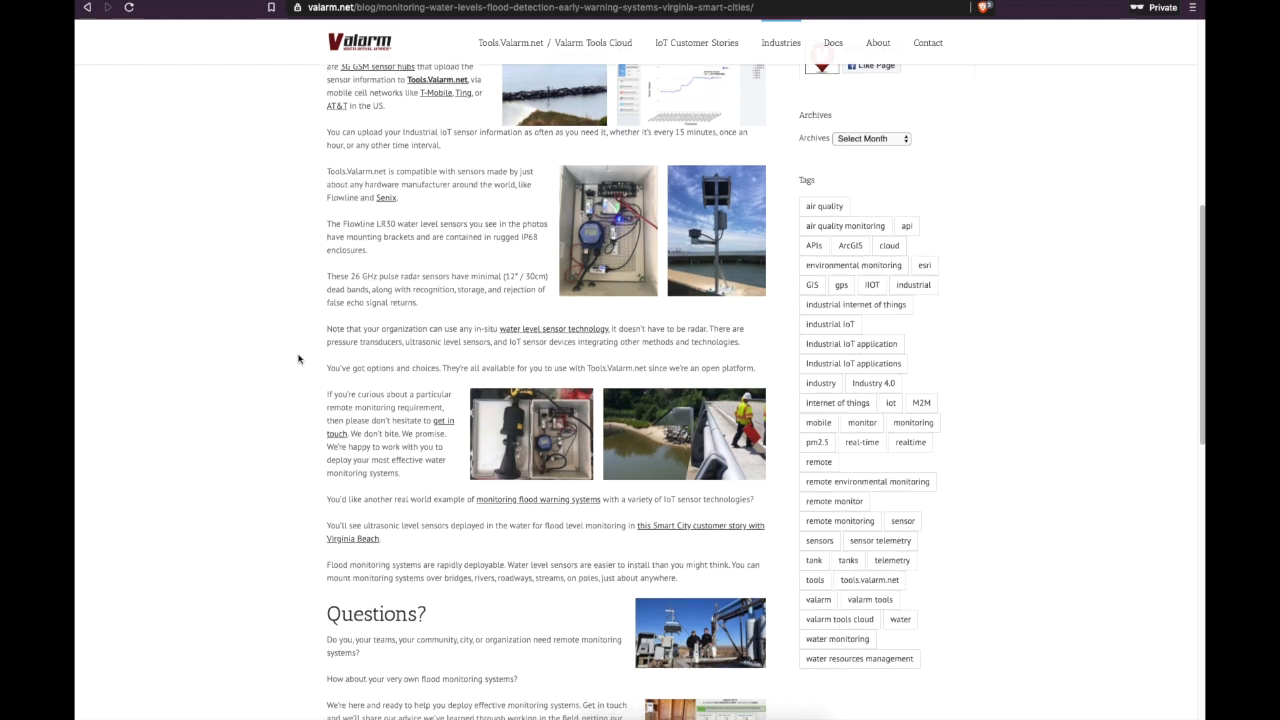
{"action": "scroll", "scroll_direction": "down", "scroll_amount": 3}
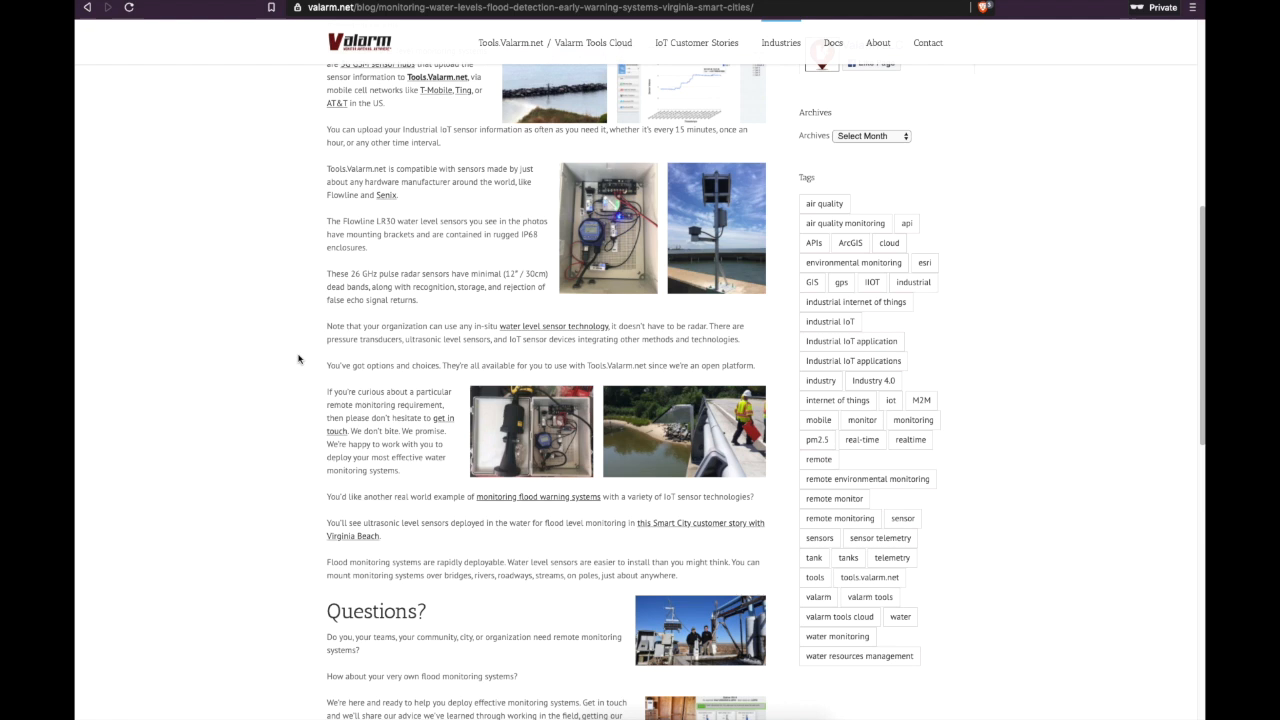
{"action": "scroll", "scroll_direction": "down", "scroll_amount": 3}
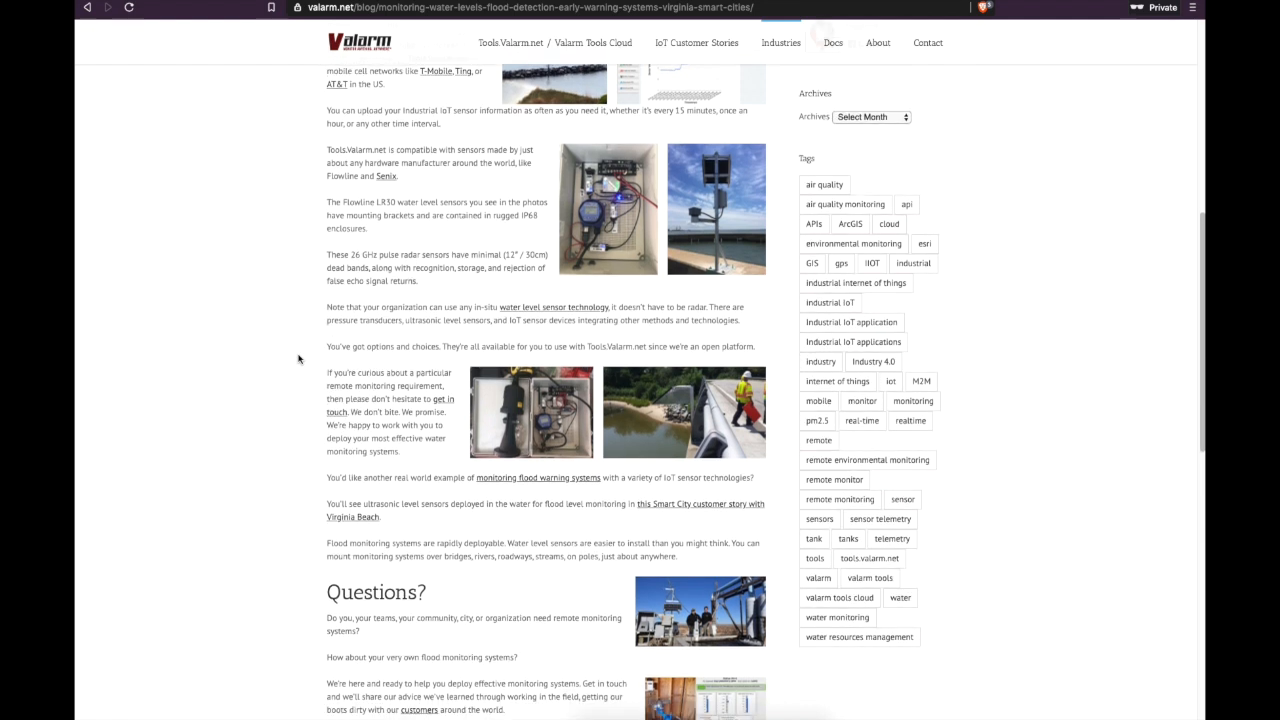
{"action": "scroll", "scroll_direction": "down", "scroll_amount": 3}
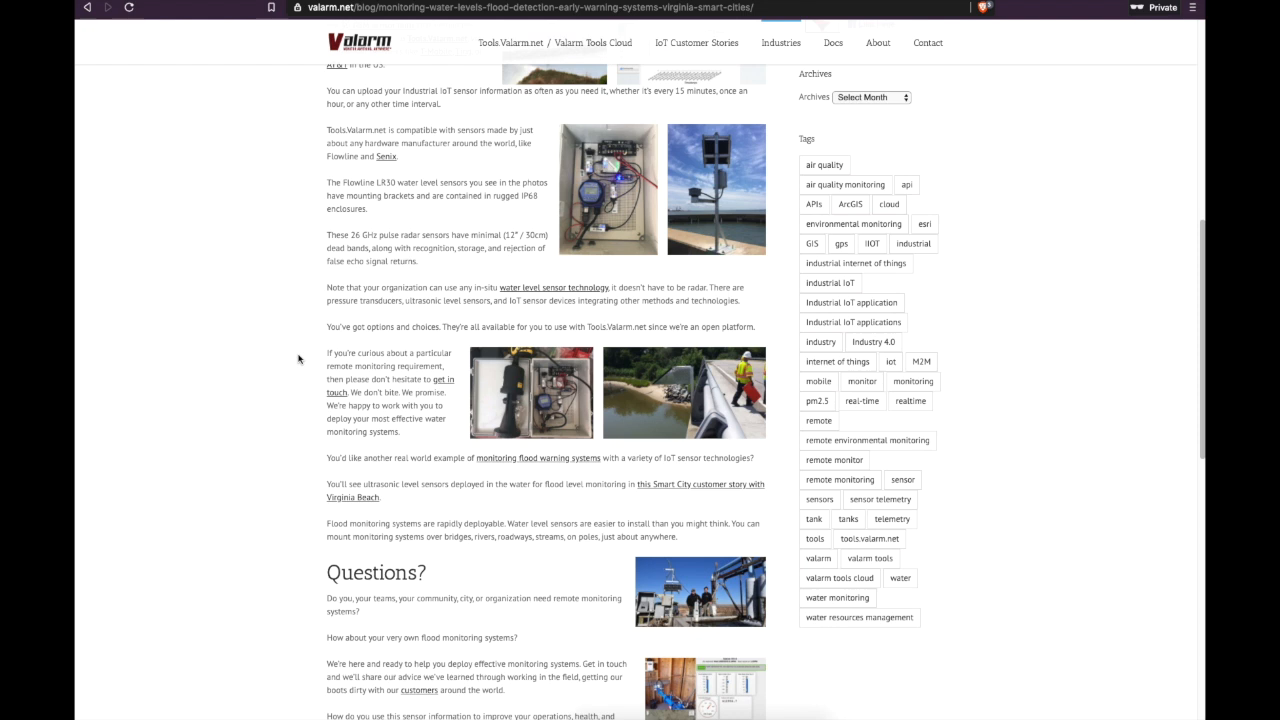
{"action": "scroll", "scroll_direction": "down", "scroll_amount": 3}
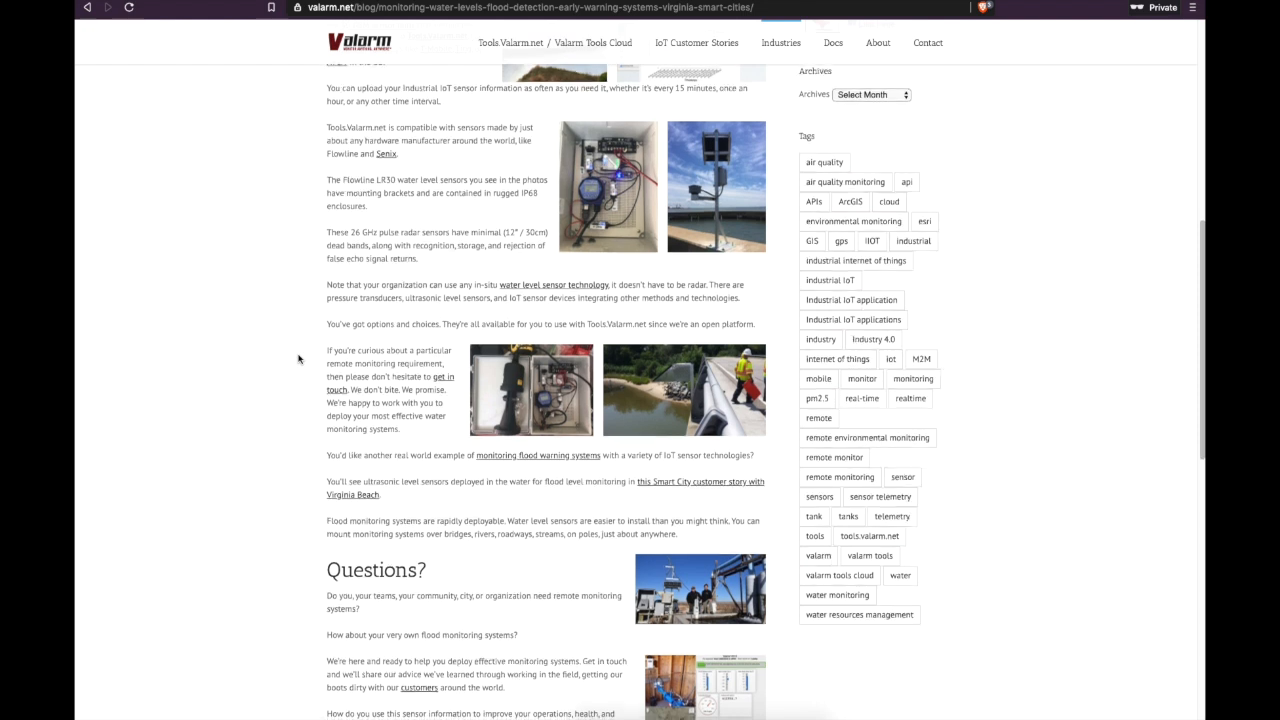
{"action": "scroll", "scroll_direction": "down", "scroll_amount": 3}
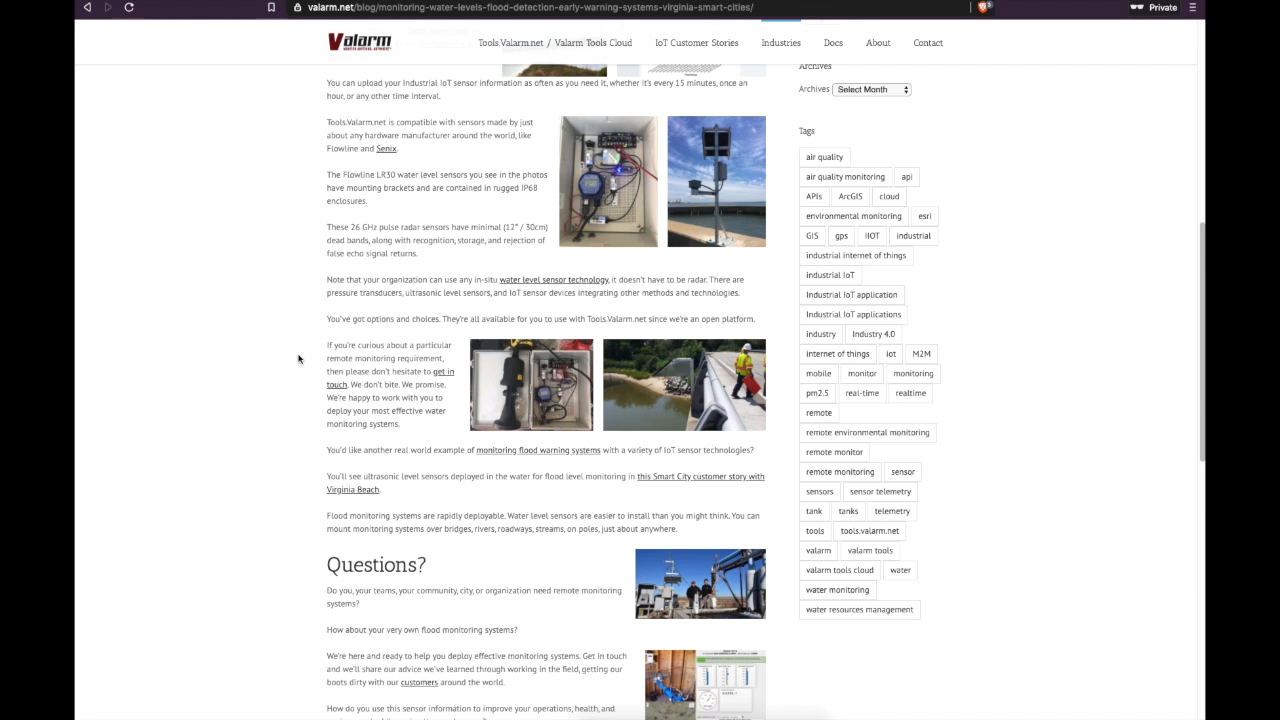
{"action": "scroll", "scroll_direction": "down", "scroll_amount": 3}
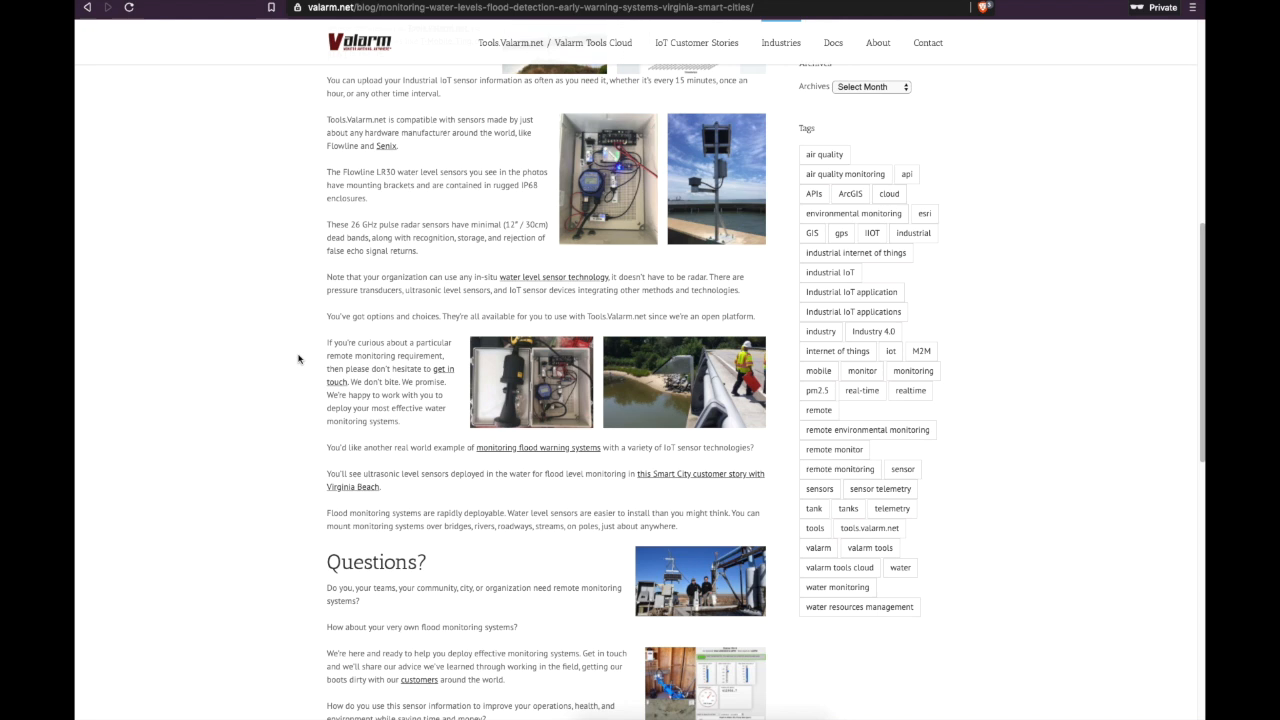
{"action": "scroll", "scroll_direction": "down", "scroll_amount": 3}
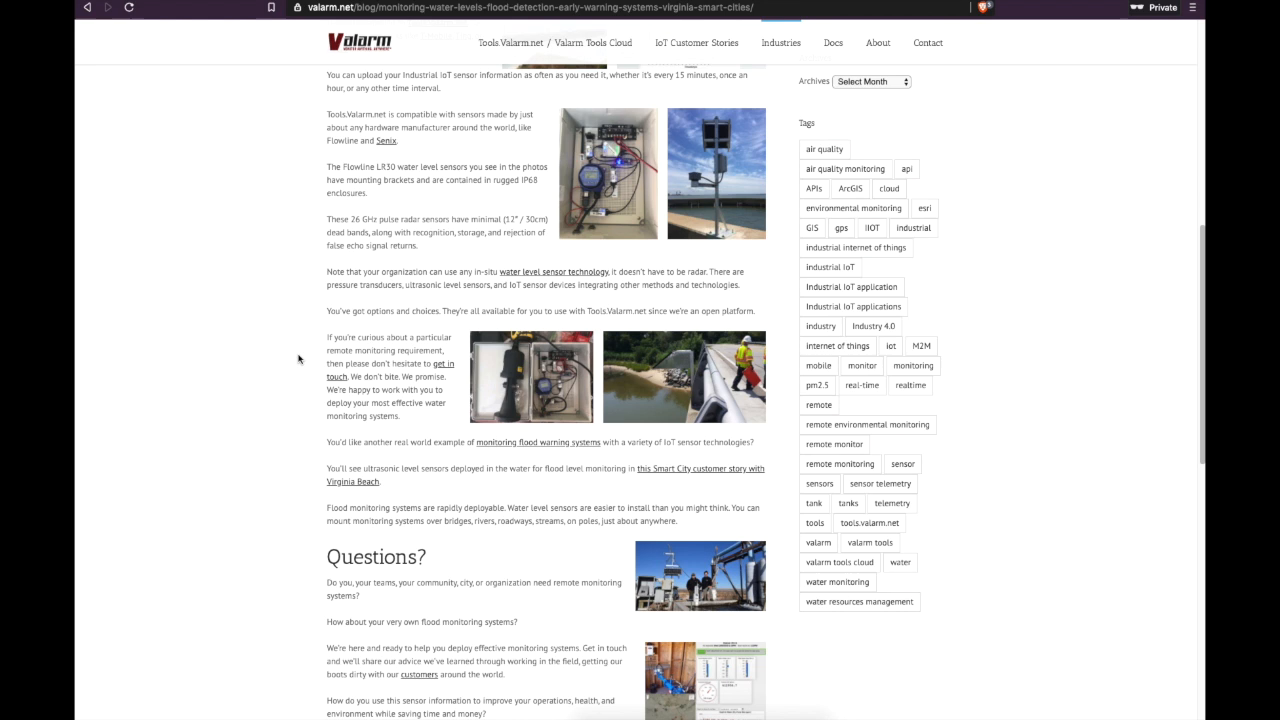
{"action": "scroll", "scroll_direction": "down", "scroll_amount": 3}
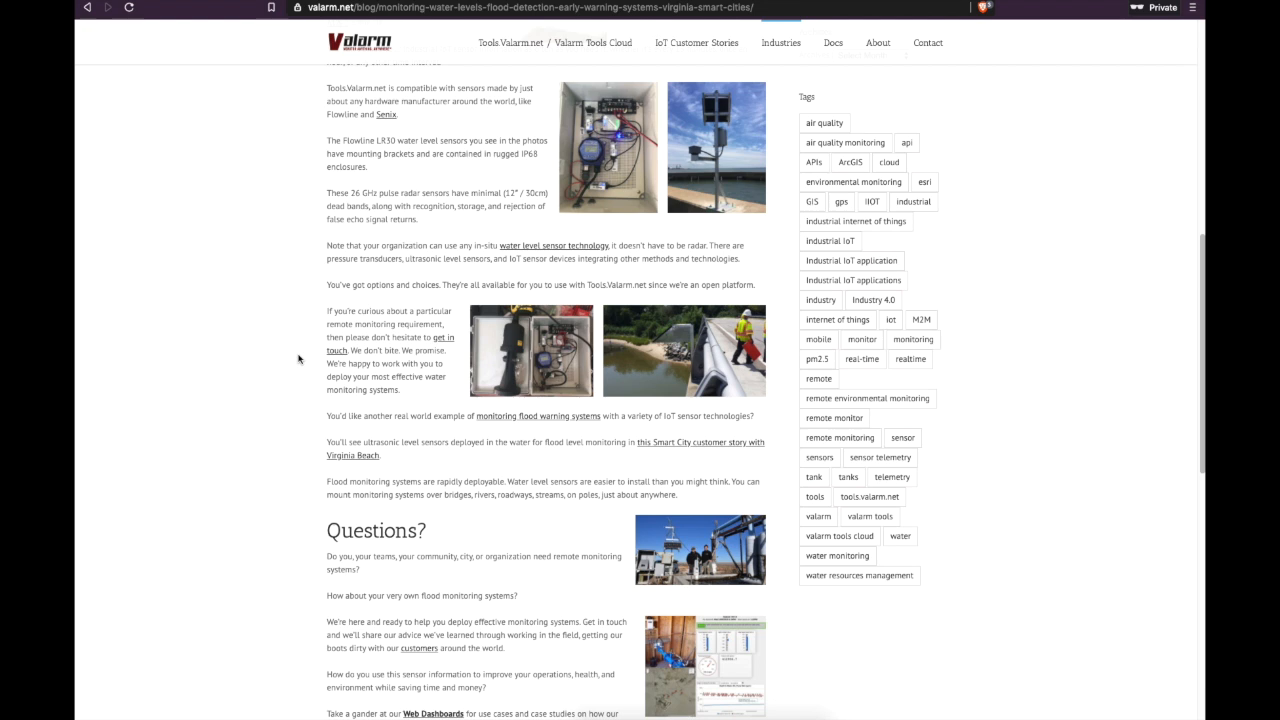
{"action": "scroll", "scroll_direction": "down", "scroll_amount": 3}
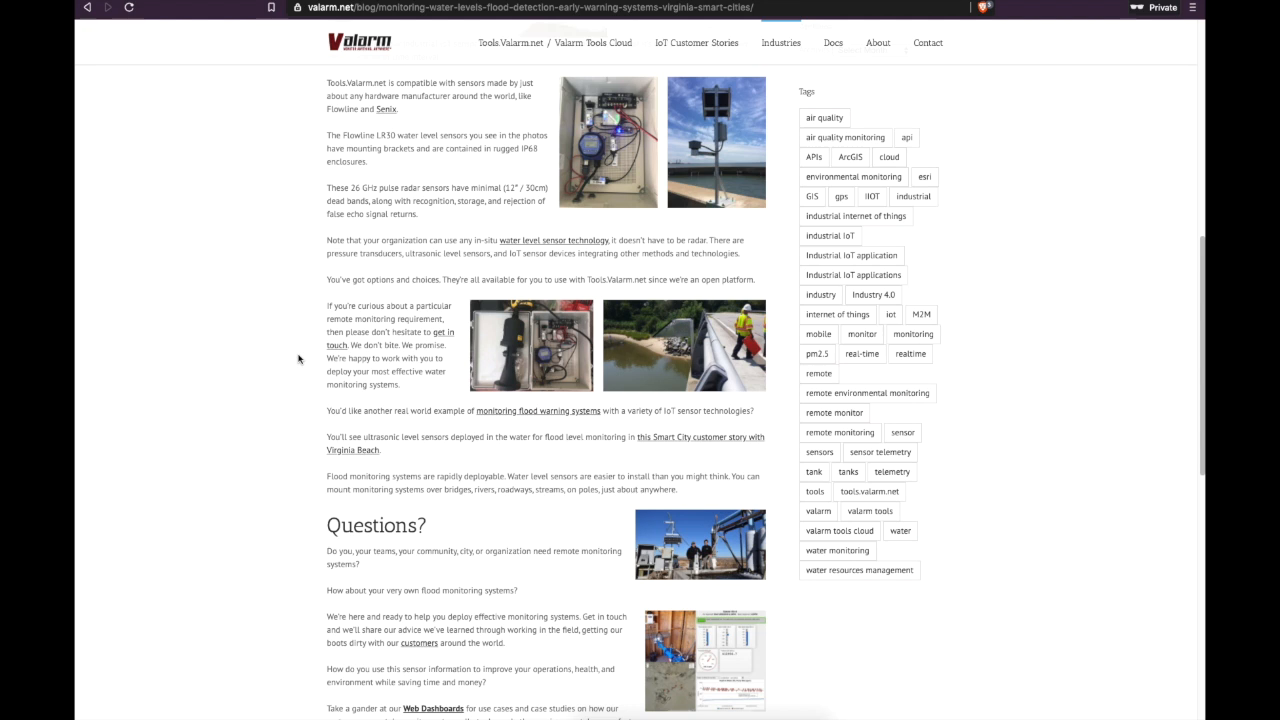
{"action": "scroll", "scroll_direction": "down", "scroll_amount": 3}
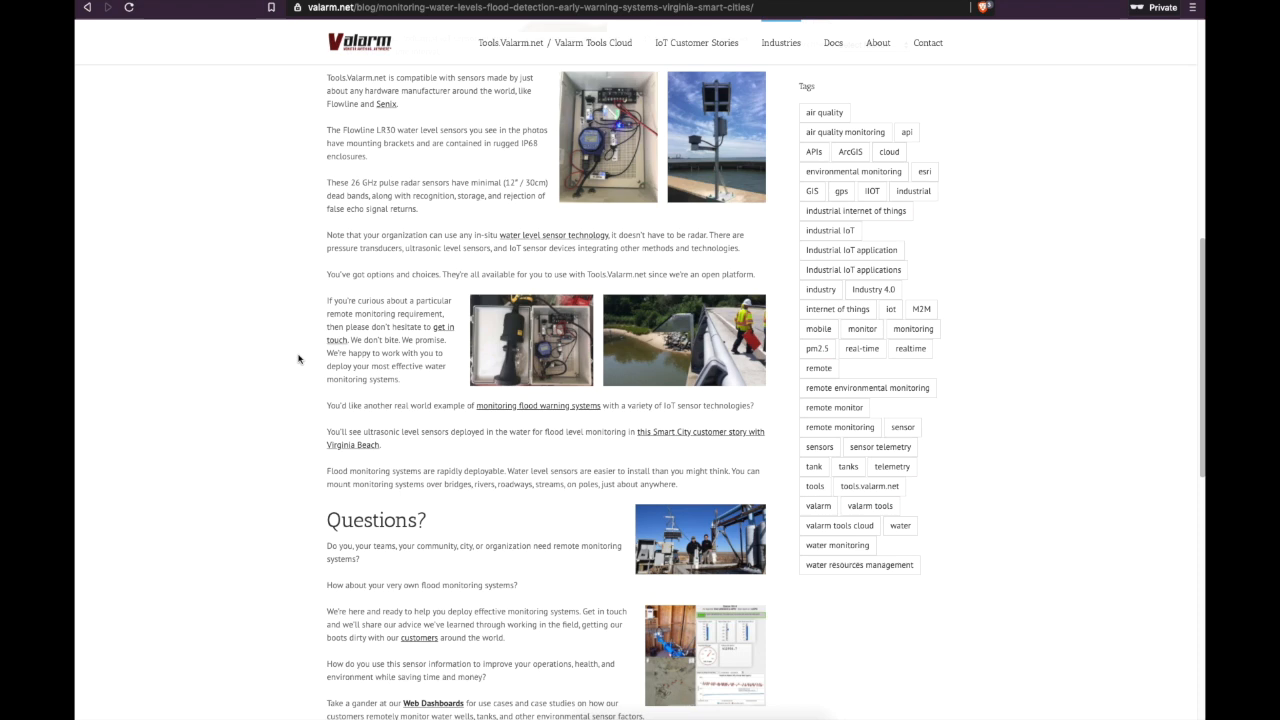
{"action": "scroll", "scroll_direction": "down", "scroll_amount": 3}
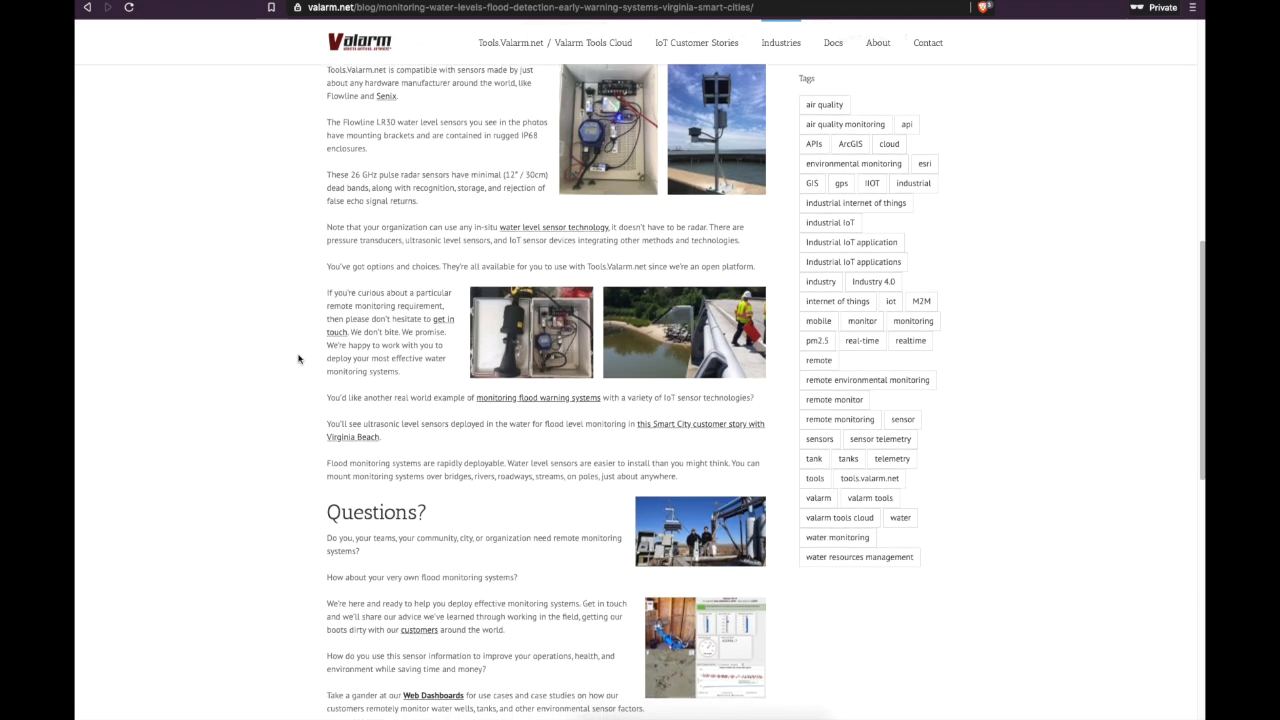
{"action": "scroll", "scroll_direction": "down", "scroll_amount": 3}
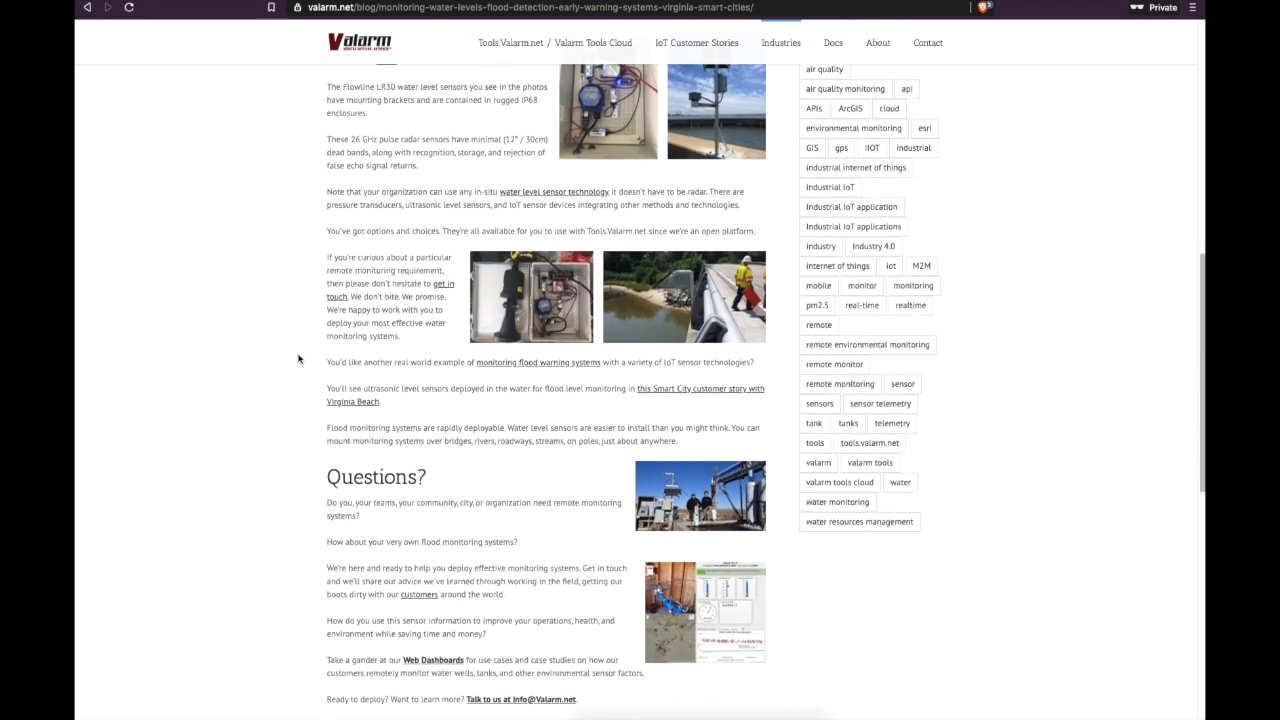
{"action": "scroll", "scroll_direction": "down", "scroll_amount": 3}
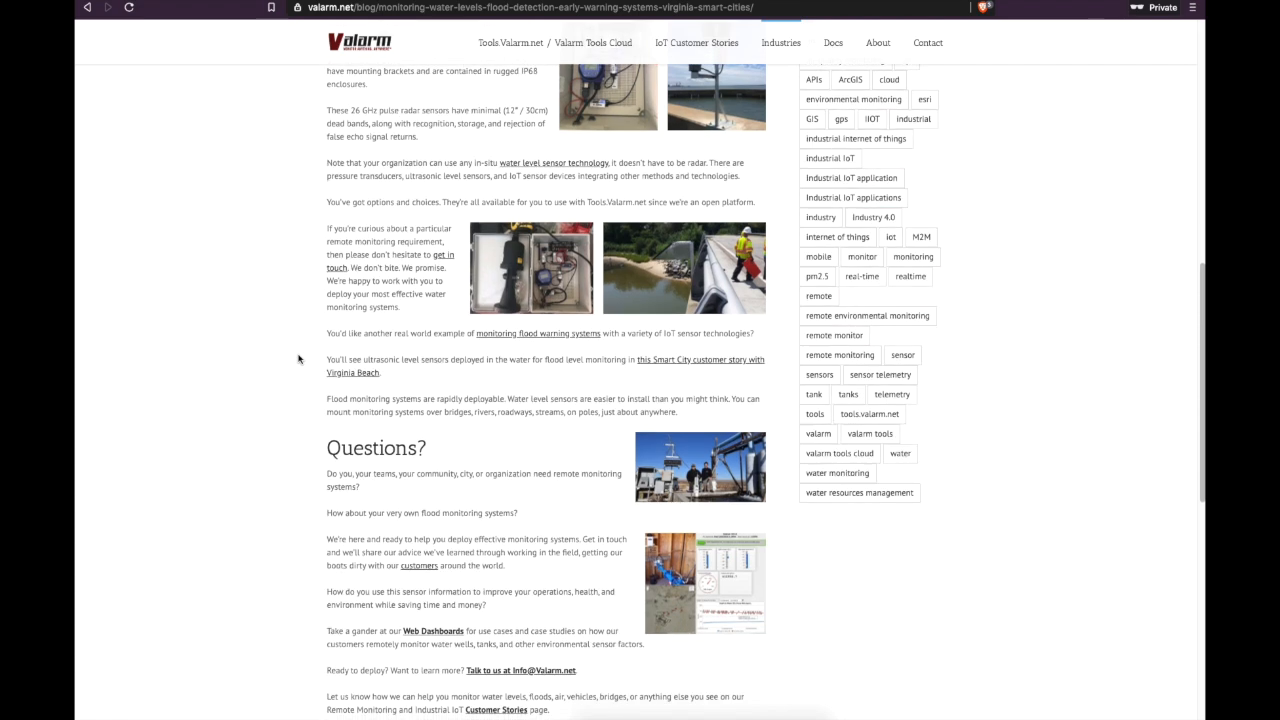
{"action": "scroll", "scroll_direction": "down", "scroll_amount": 3}
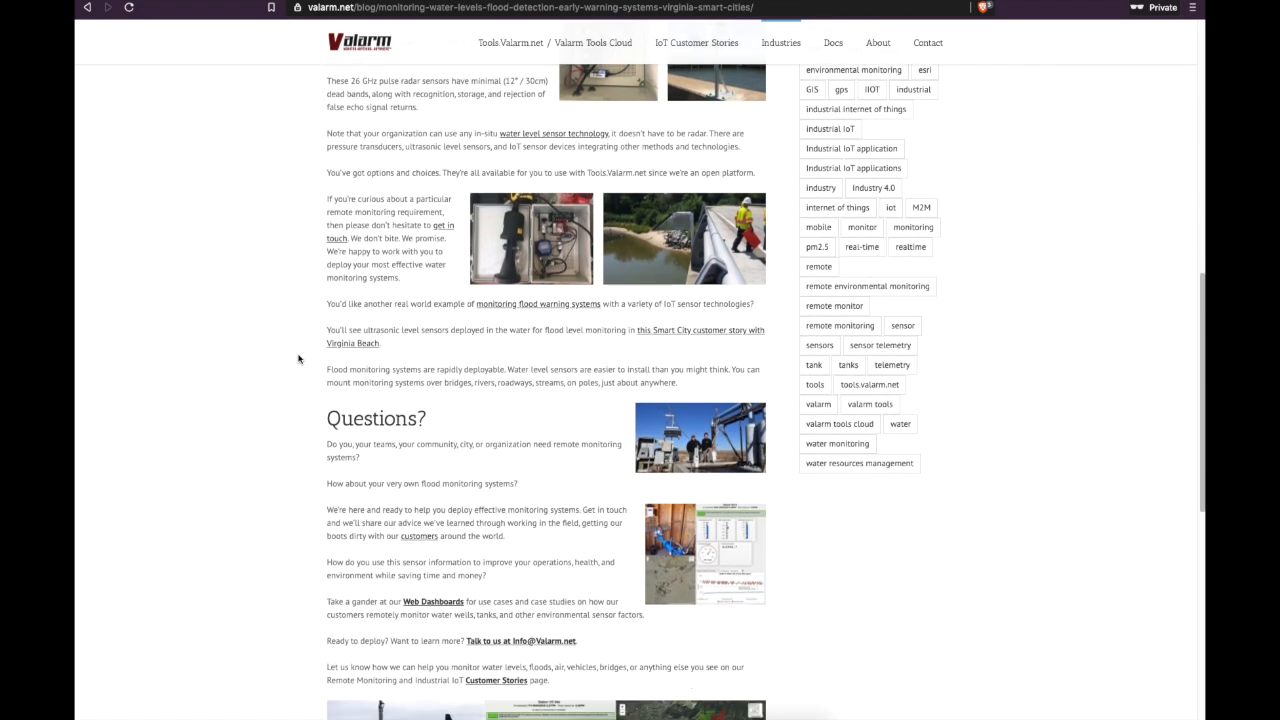
{"action": "scroll", "scroll_direction": "down", "scroll_amount": 3}
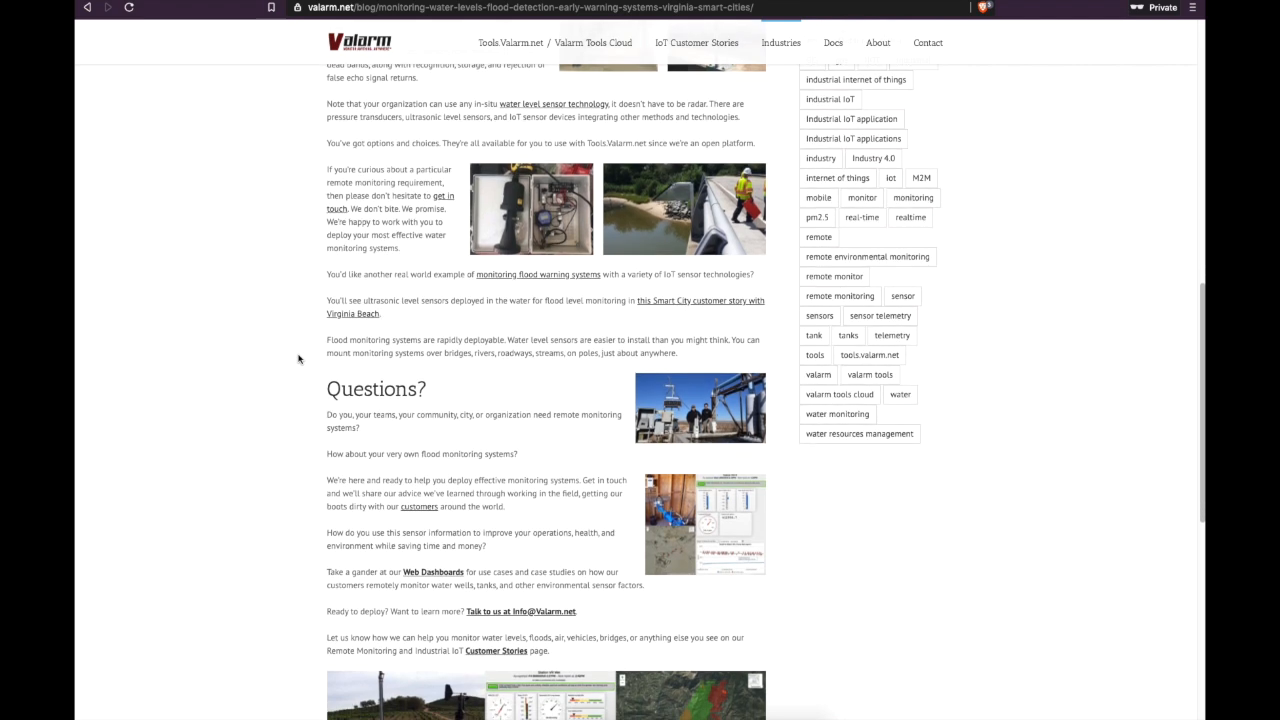
{"action": "scroll", "scroll_direction": "down", "scroll_amount": 3}
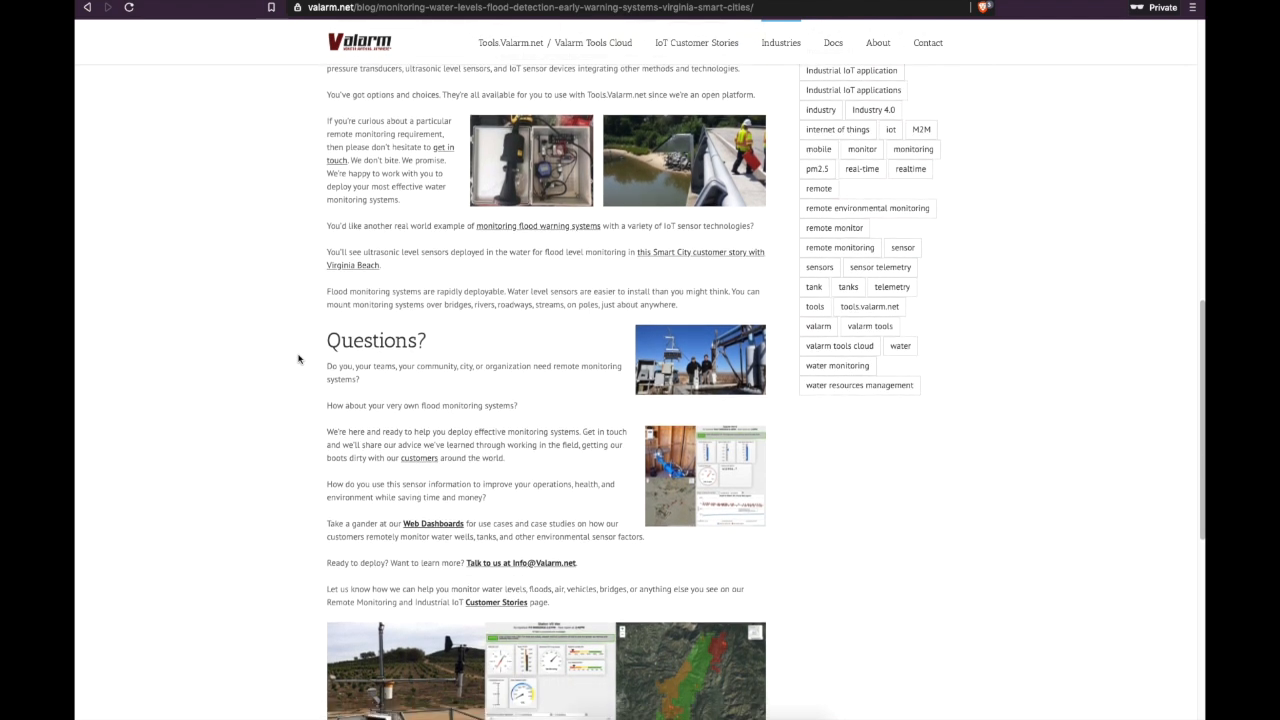
{"action": "scroll", "scroll_direction": "down", "scroll_amount": 3}
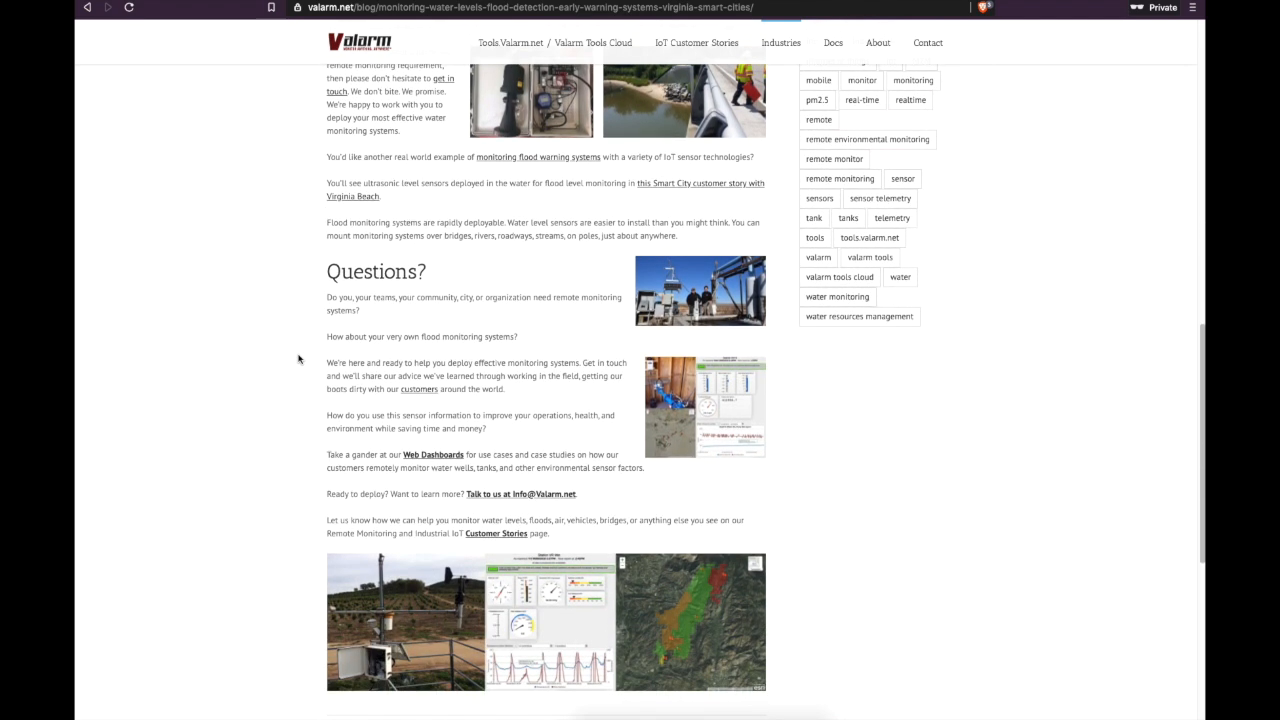
{"action": "scroll", "scroll_direction": "down", "scroll_amount": 3}
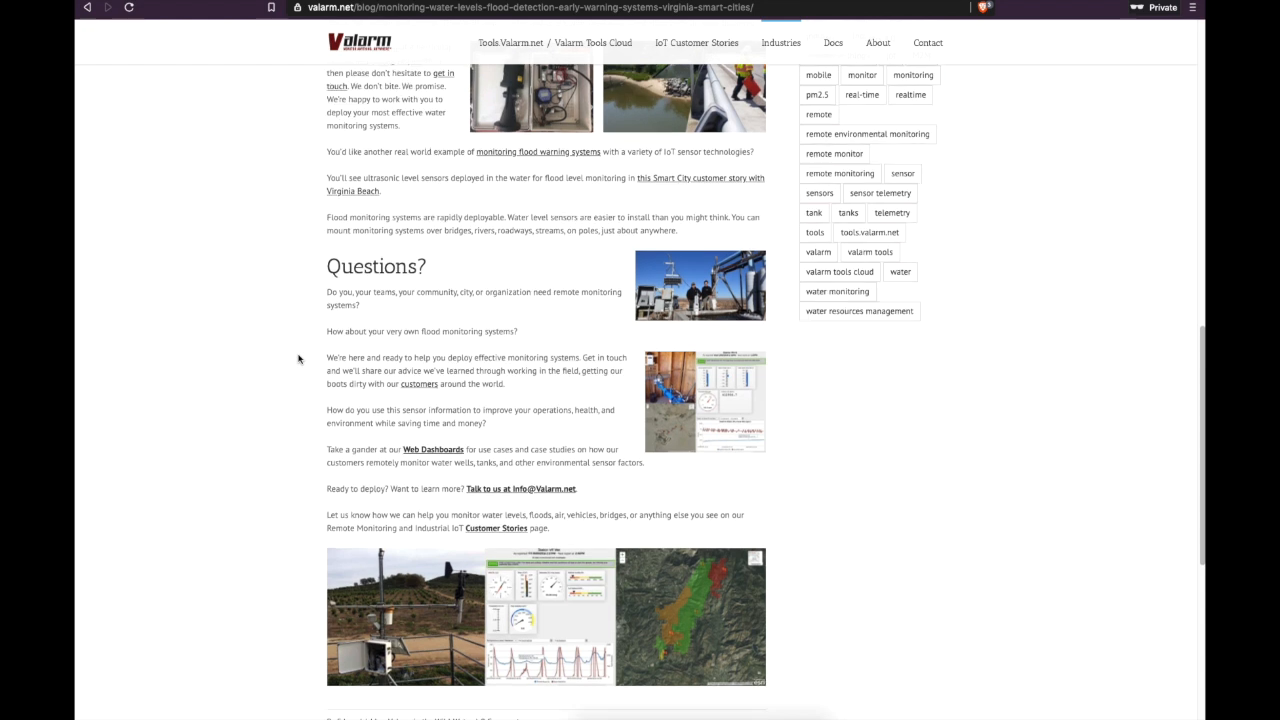